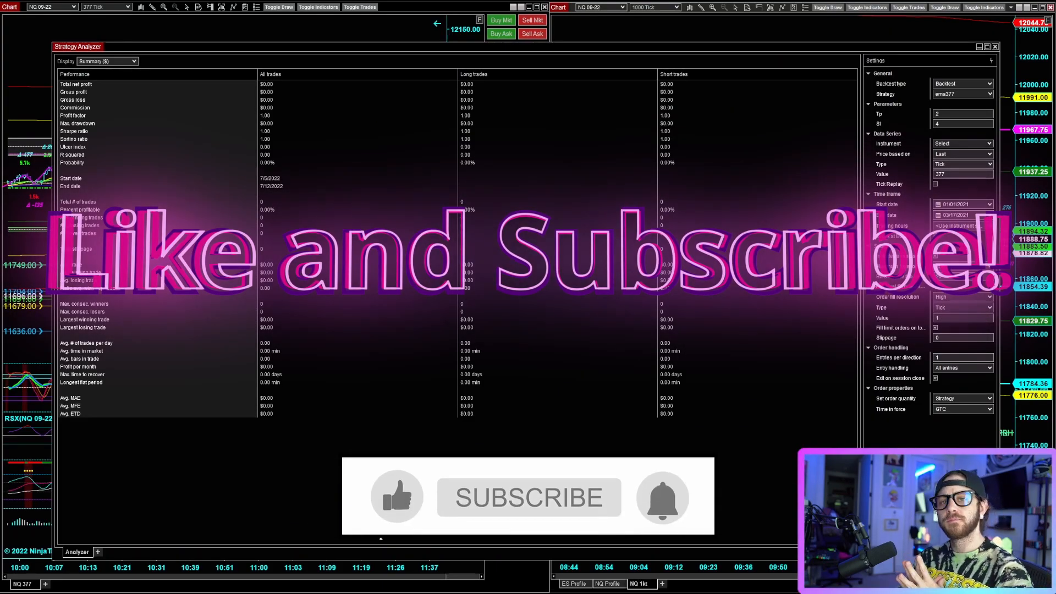
- Set the Strategy Analyzer backtest type to Optimization
click(529, 497)
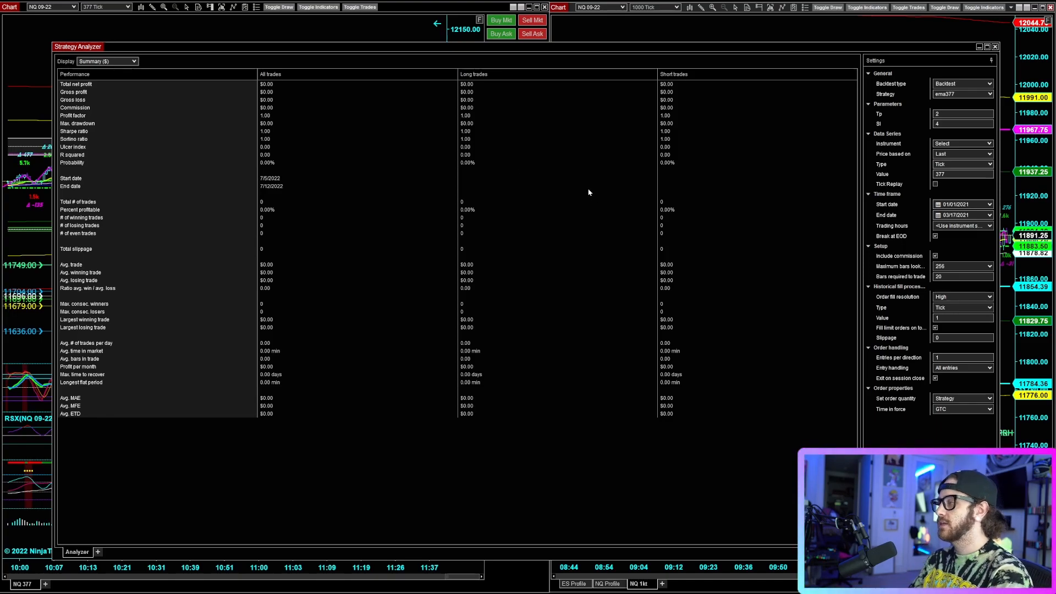
mouse_move(824, 52)
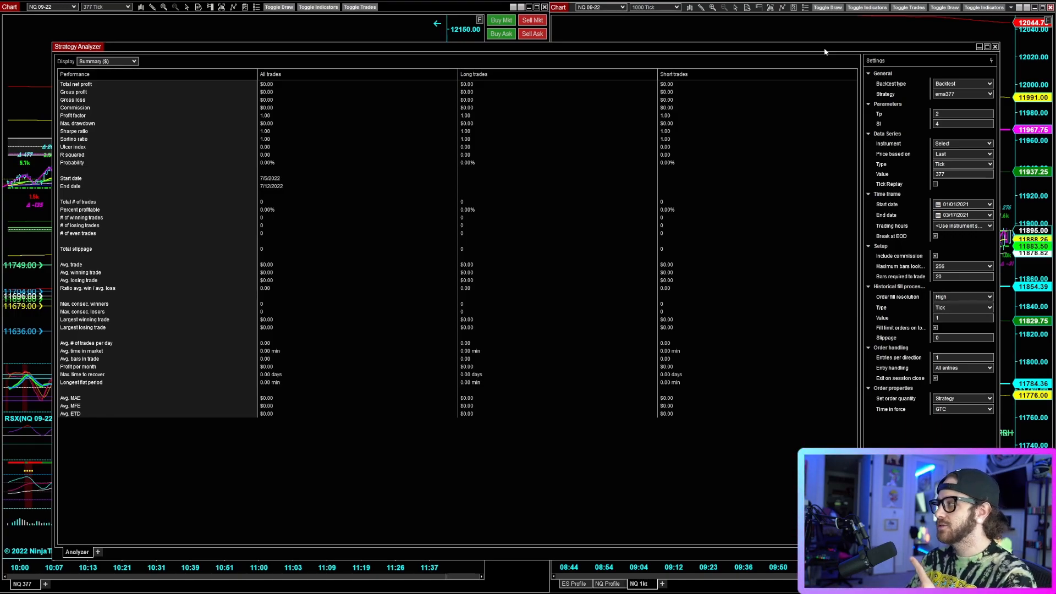
click(963, 84)
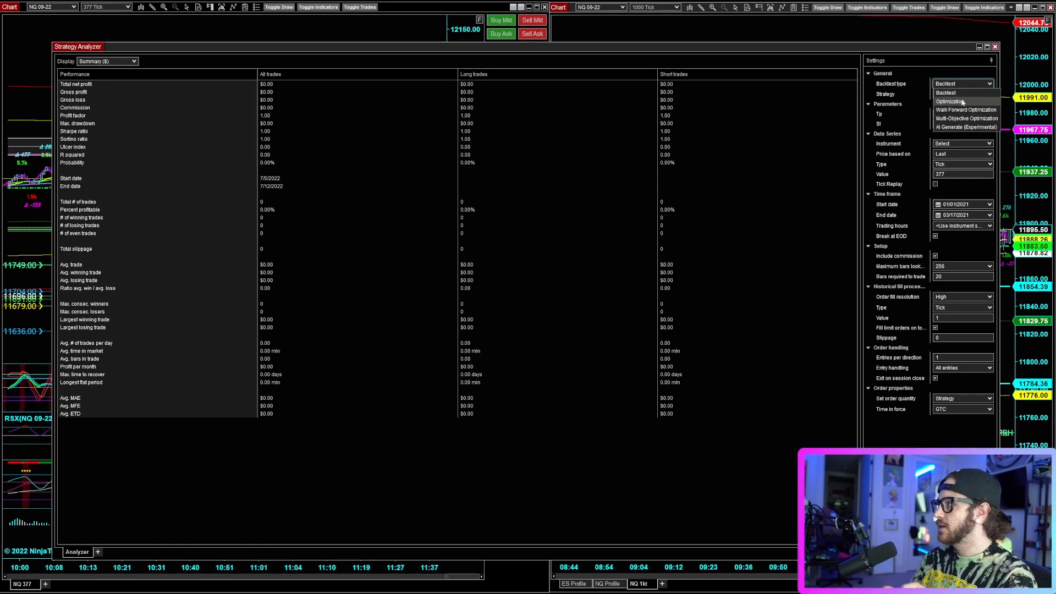
click(945, 101)
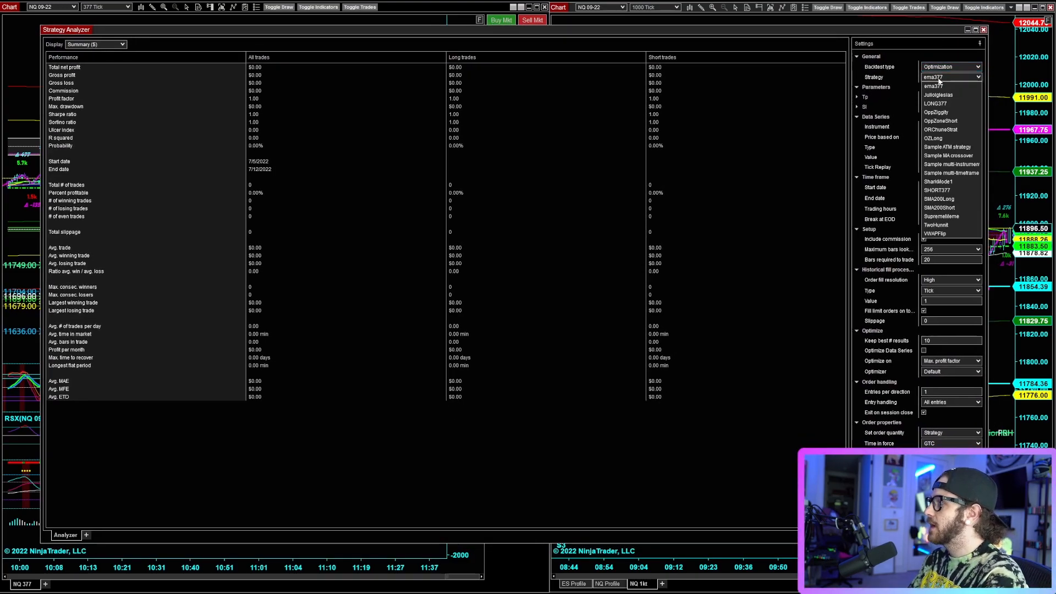
- Select the Sample MA crossover strategy (after briefly picking Sample ATM strategy)
click(949, 147)
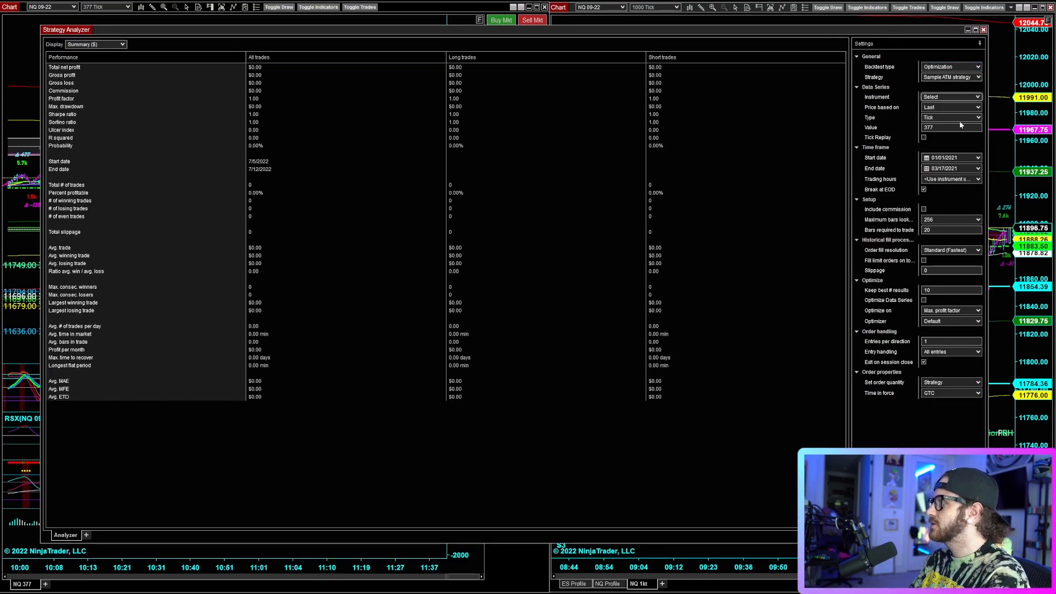
click(976, 77)
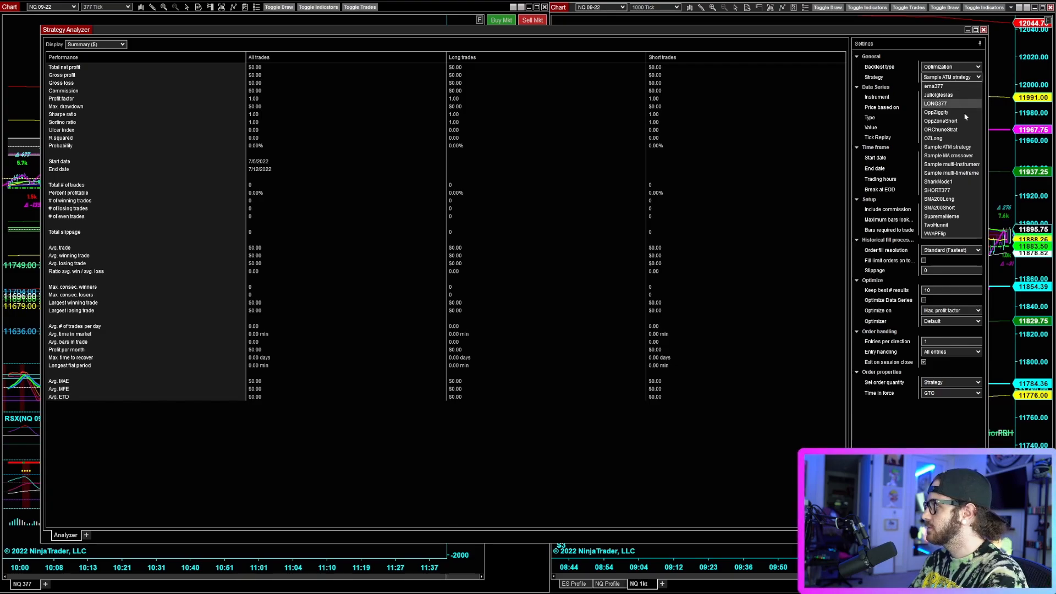
click(949, 155)
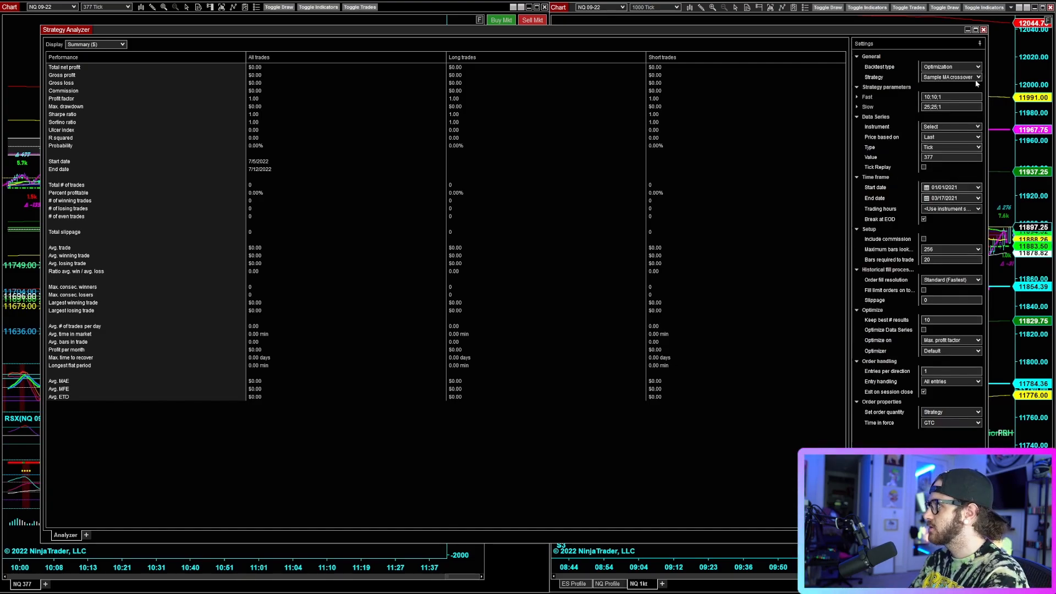
mouse_move(943, 94)
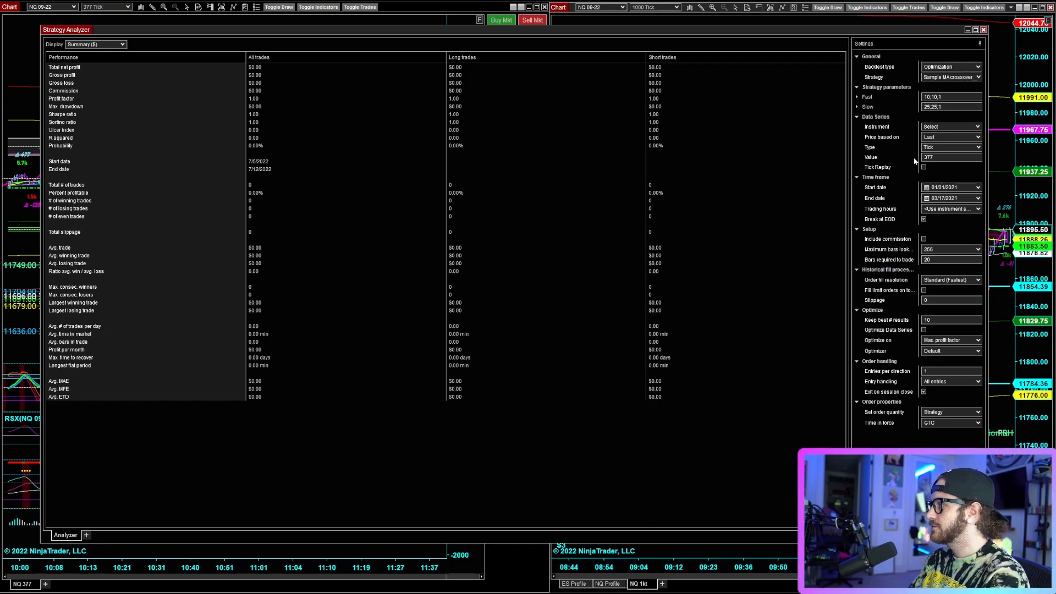
mouse_move(960, 49)
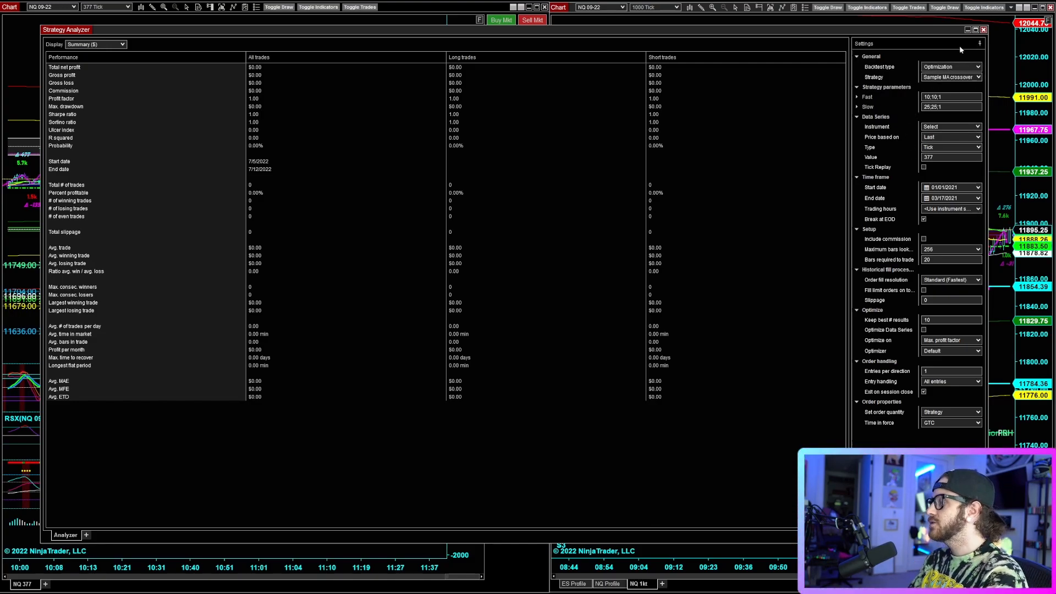
mouse_move(909, 143)
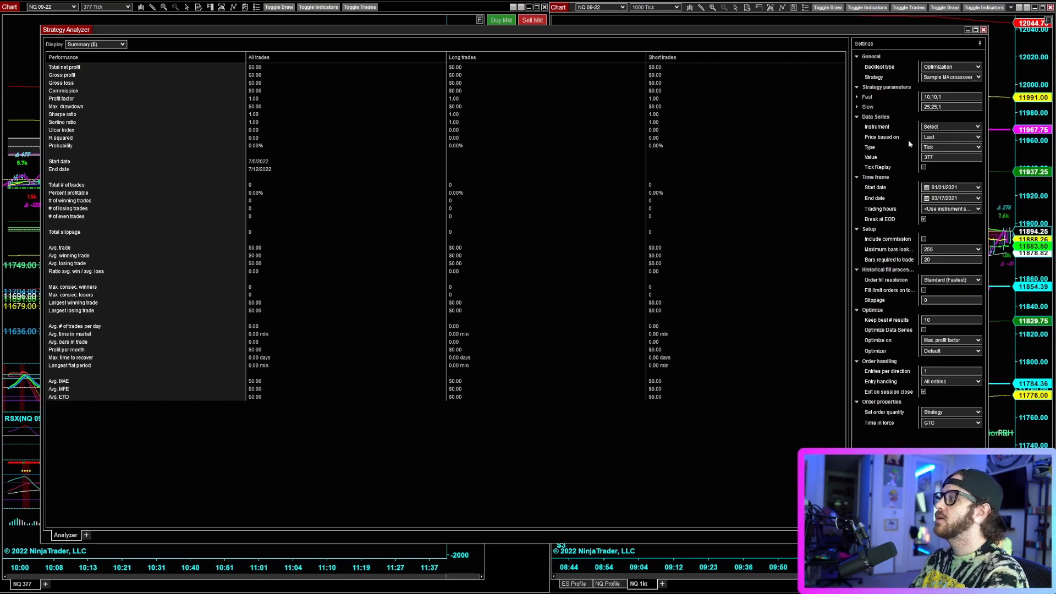
mouse_move(952, 95)
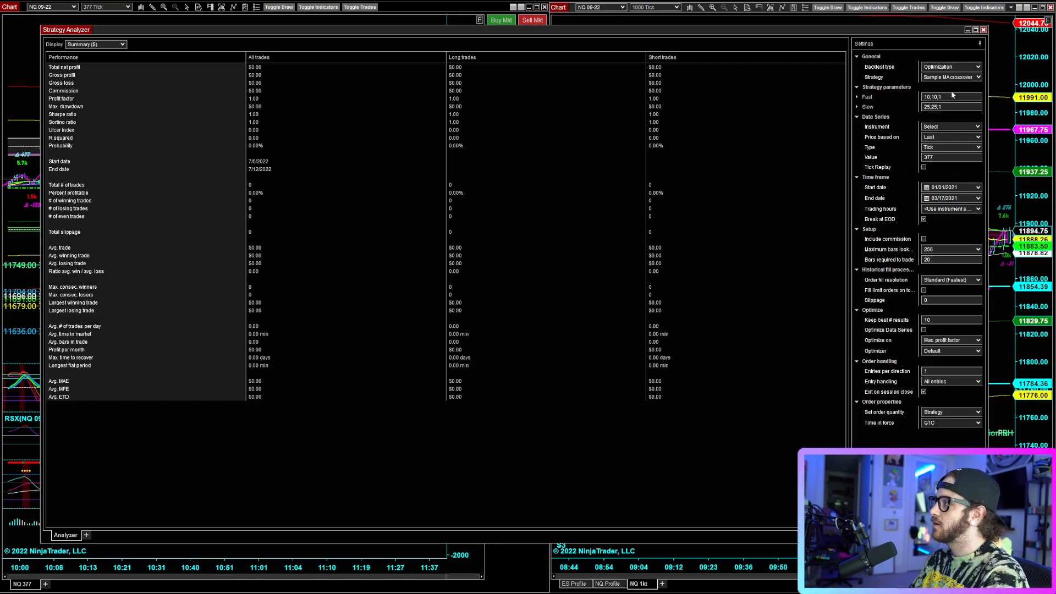
mouse_move(952, 90)
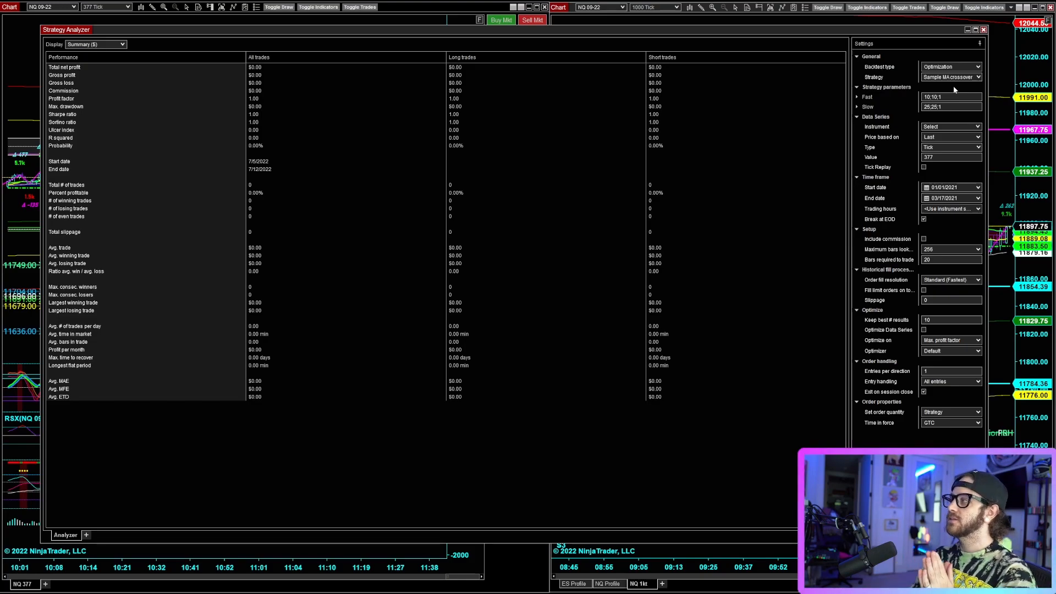
mouse_move(882, 100)
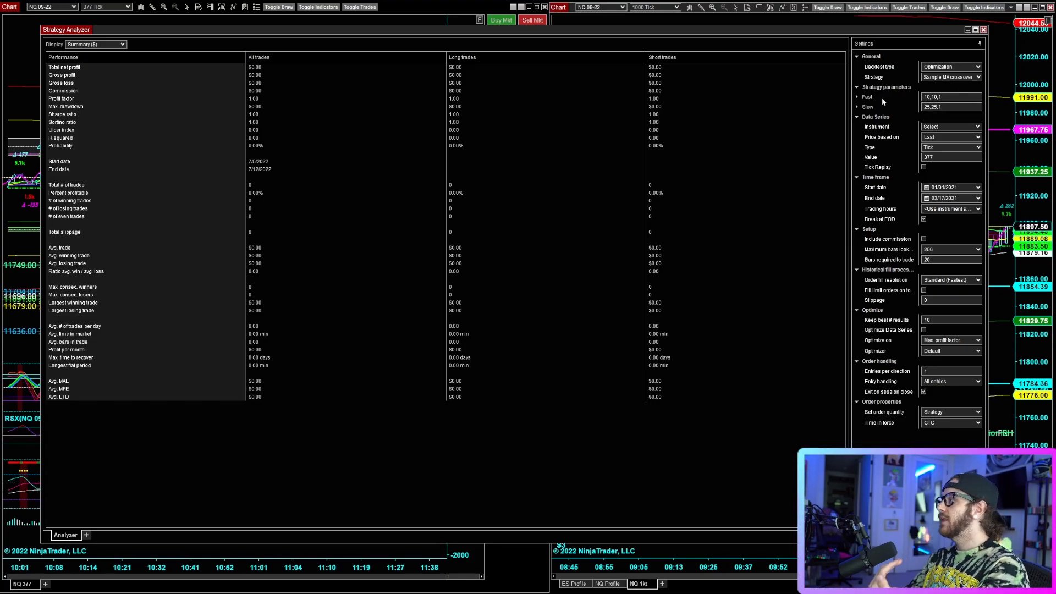
- Expand the Fast parameter to show its Min, Max and Increment fields
click(858, 96)
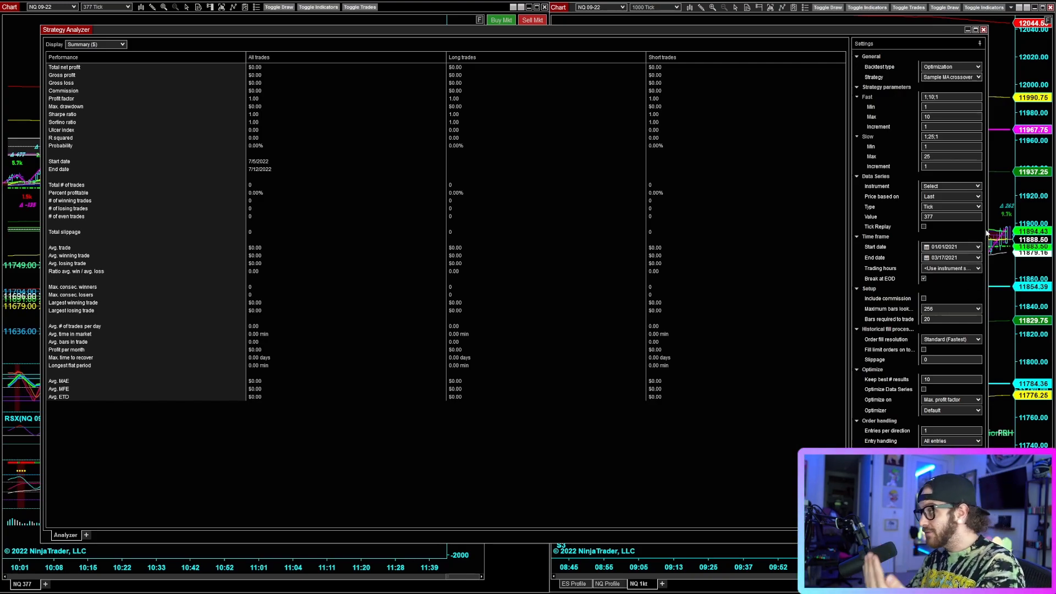
- Show the Optimize on target choices to switch from Max. profit factor to Max. net profit
click(951, 400)
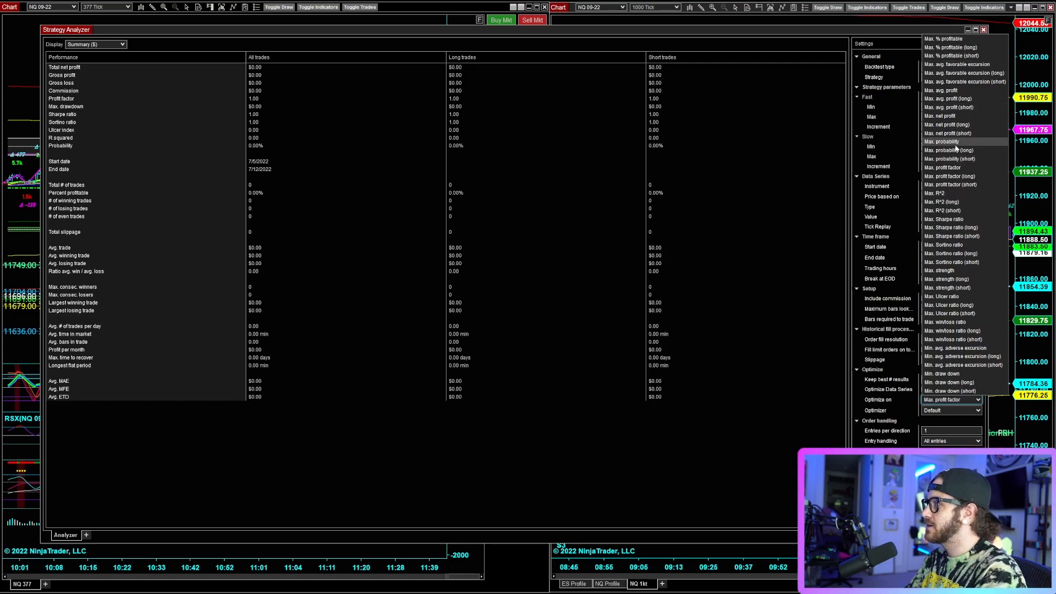
mouse_move(946, 116)
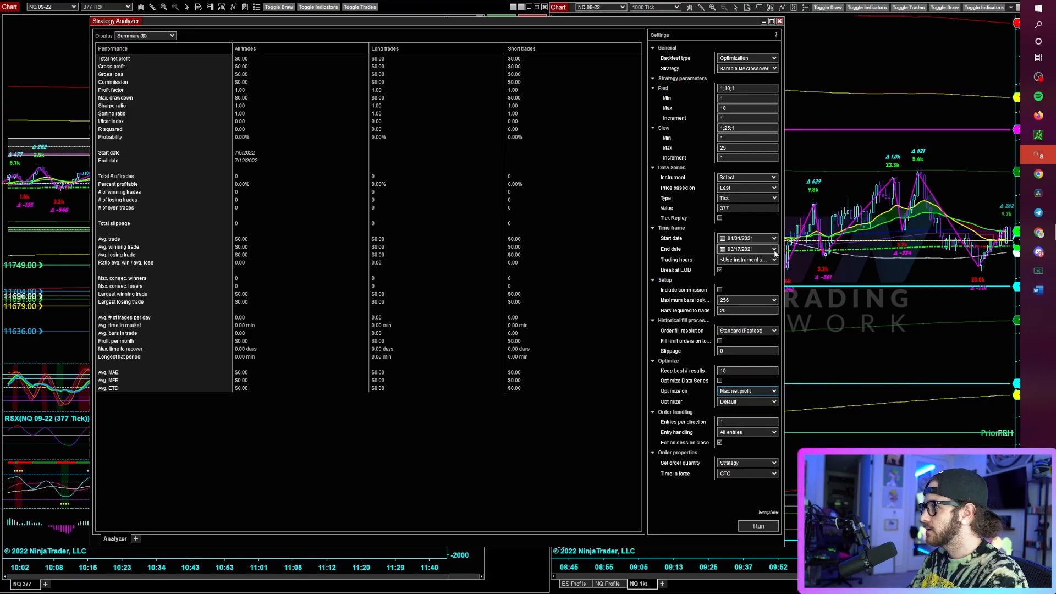
- Move the test End date earlier to 01/31/2021 via the calendar
click(772, 249)
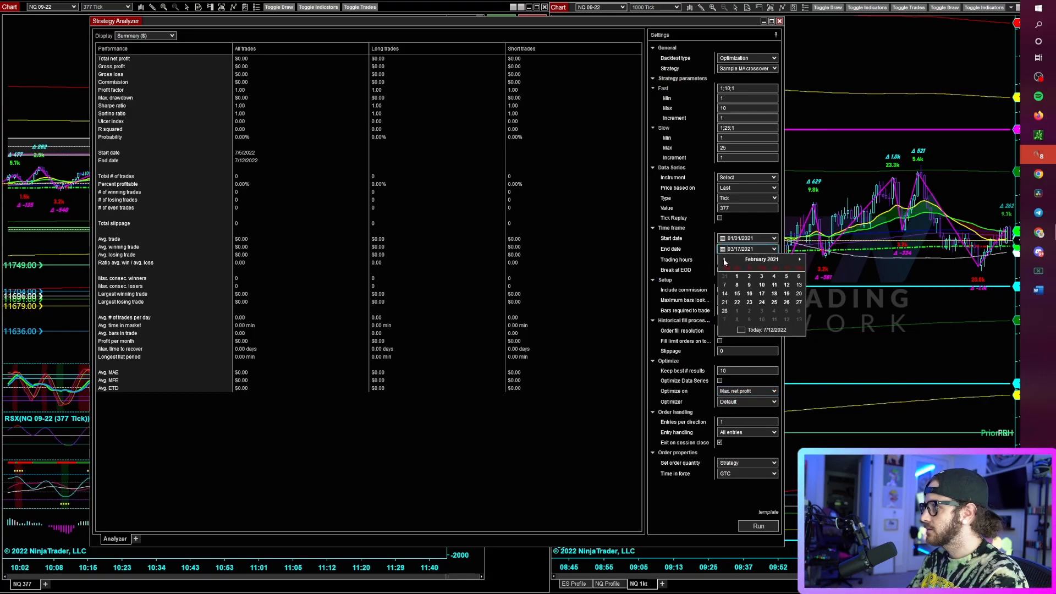
click(724, 259)
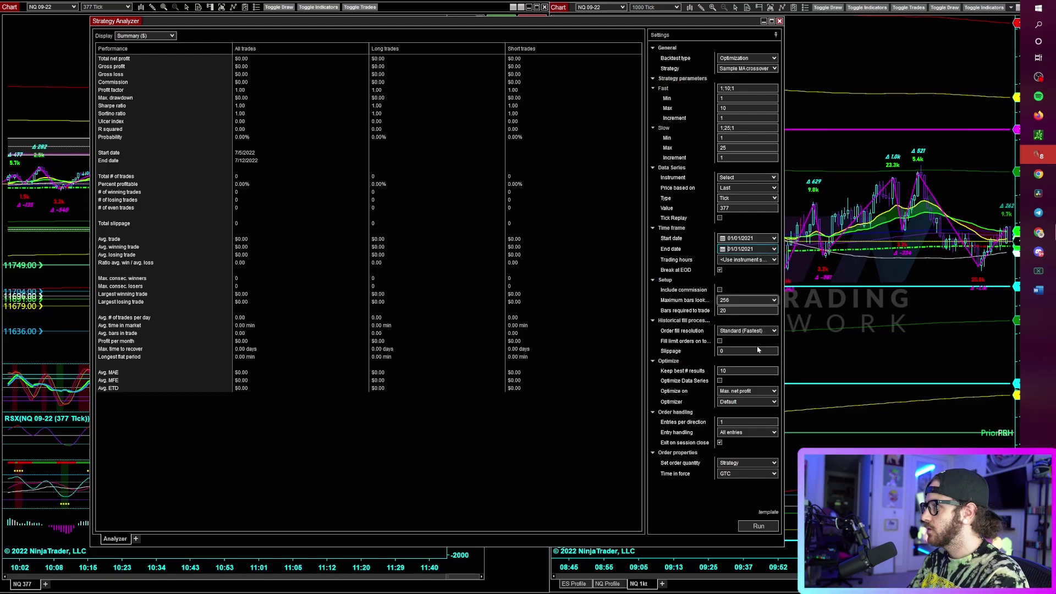
mouse_move(762, 231)
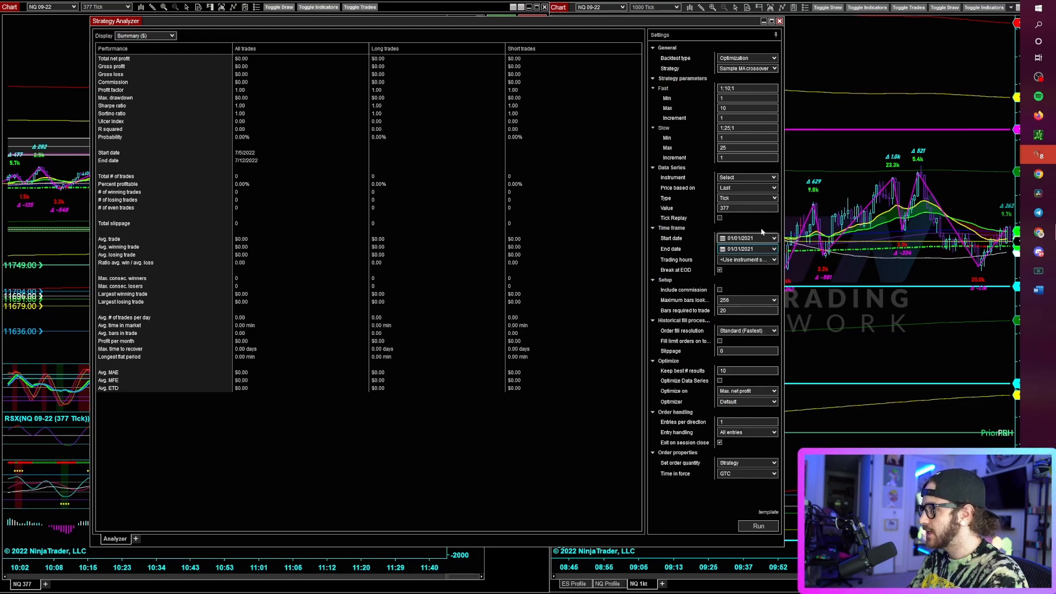
- Set the instrument to NQ 09-22
click(747, 177)
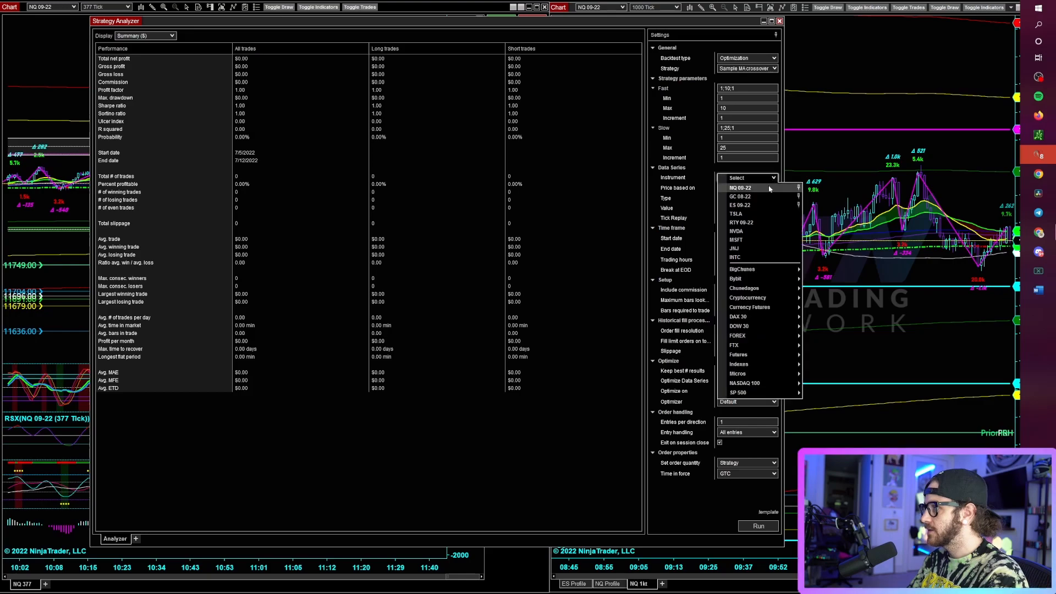
click(740, 187)
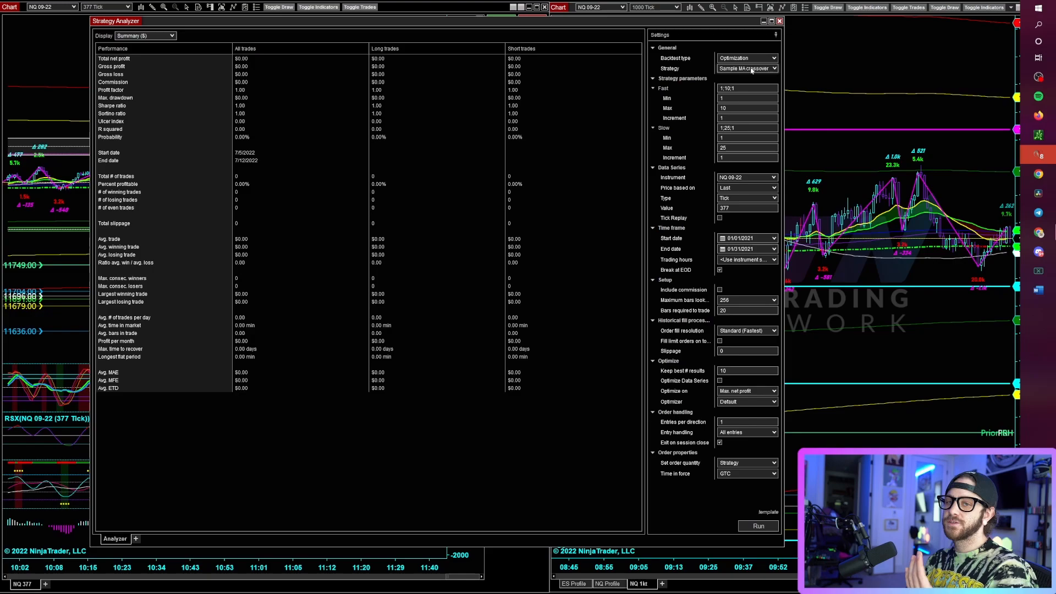
- Choose the ema377 strategy as the one to optimize
click(746, 68)
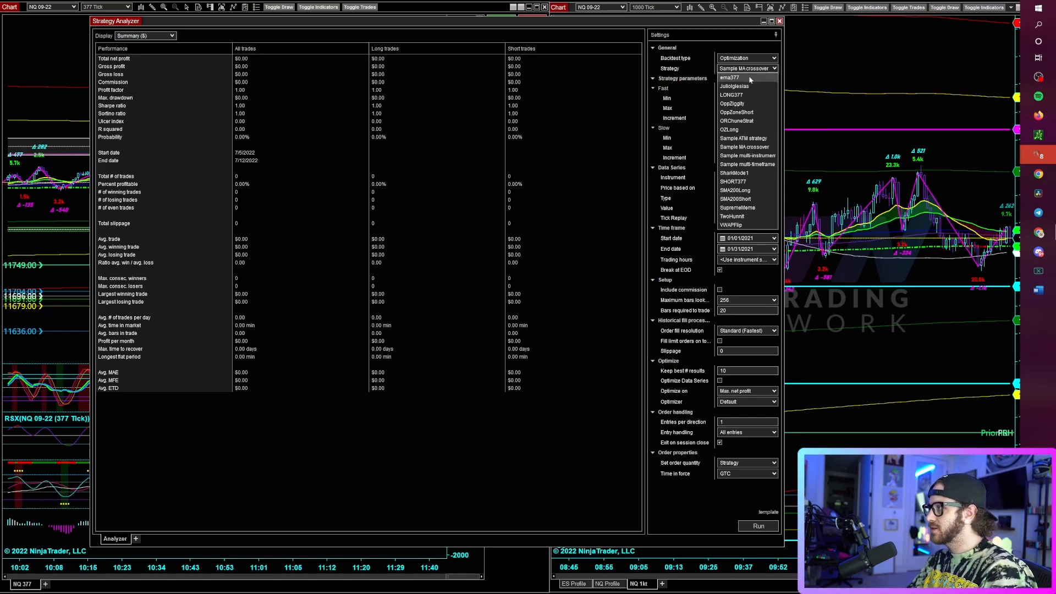
click(729, 78)
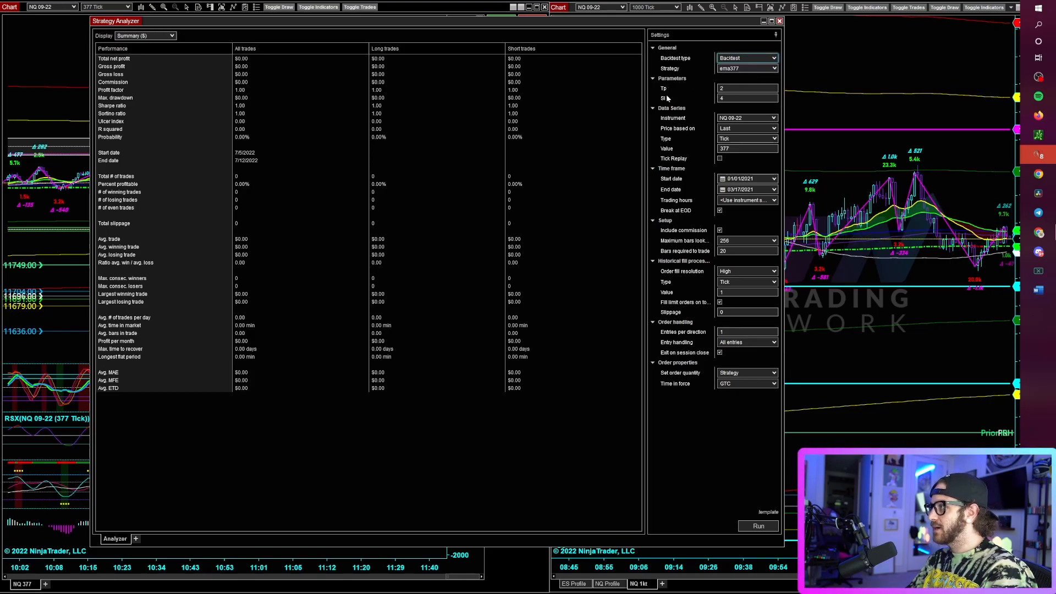
click(746, 57)
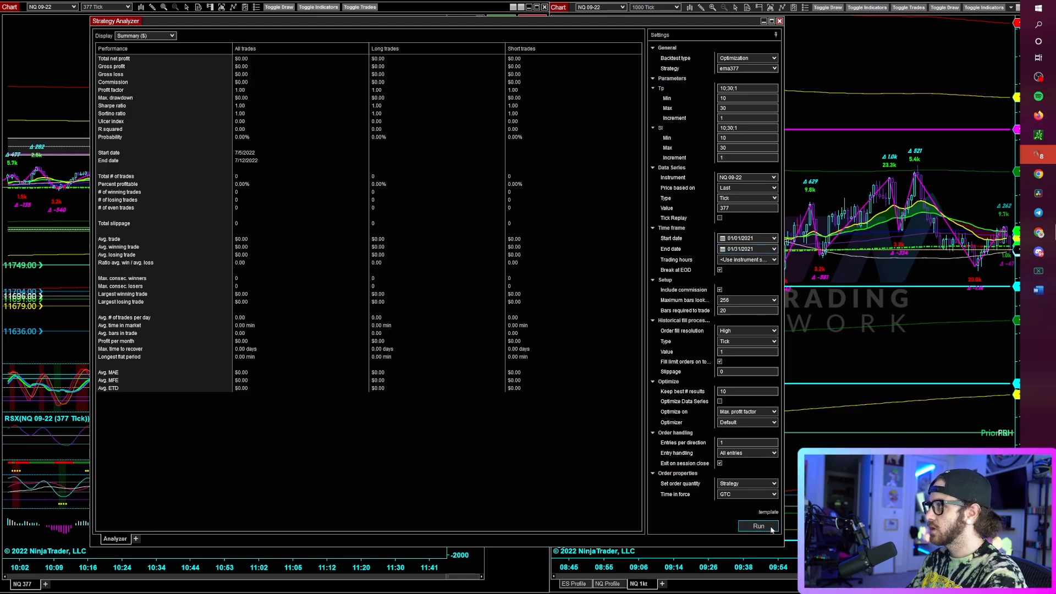
click(758, 526)
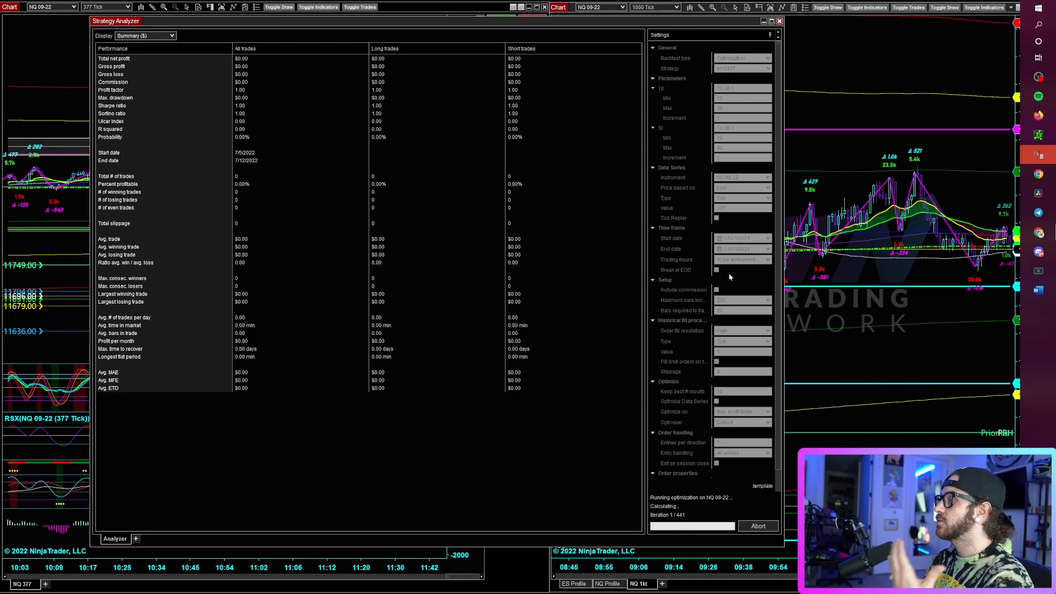
mouse_move(724, 466)
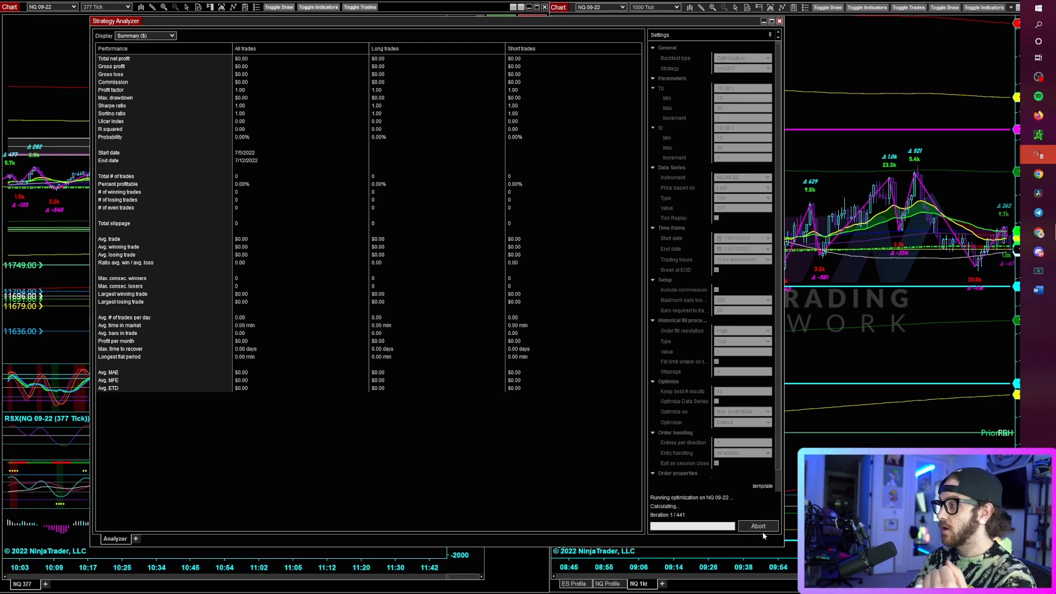
click(758, 526)
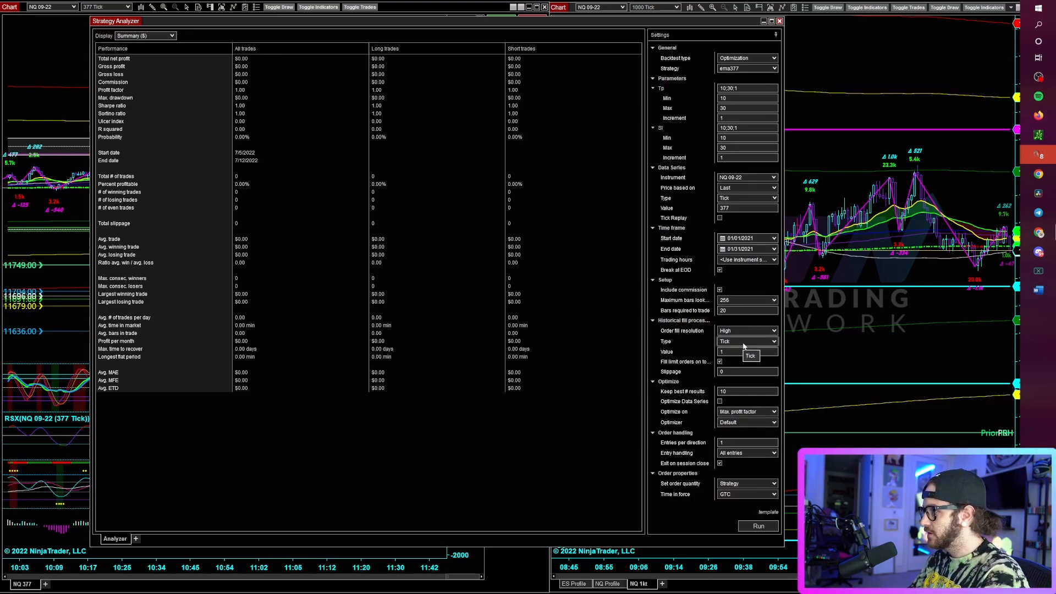
- Switch order fill resolution to Standard (Fastest) and run the optimization
click(748, 330)
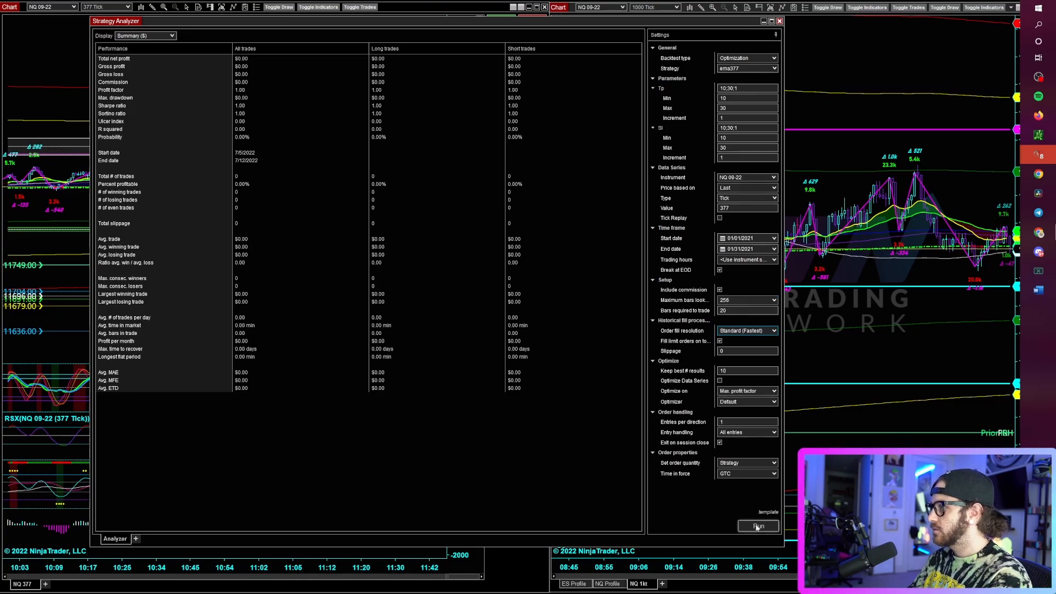
click(758, 526)
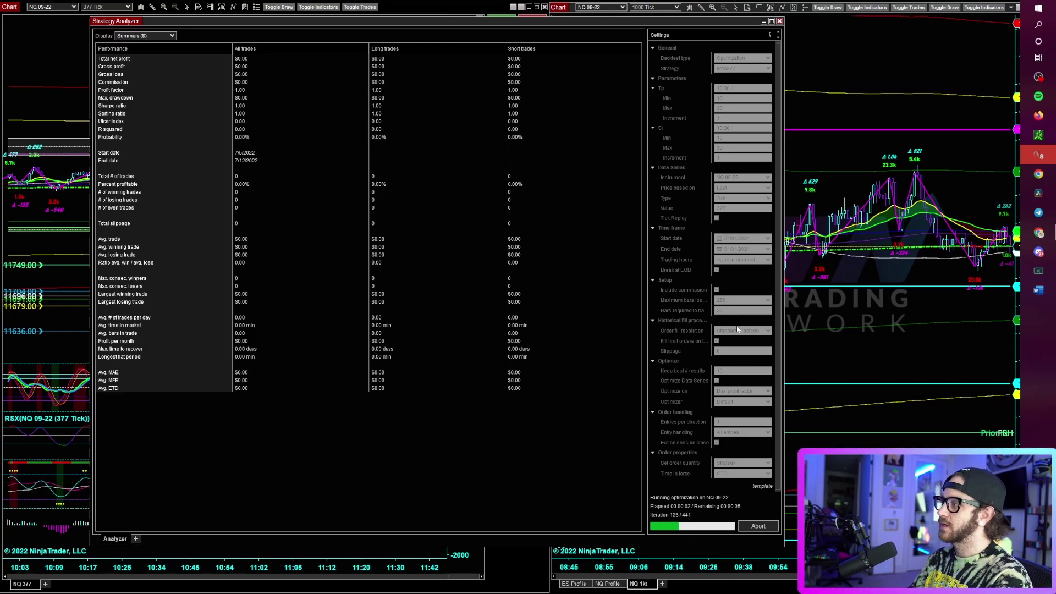
mouse_move(785, 448)
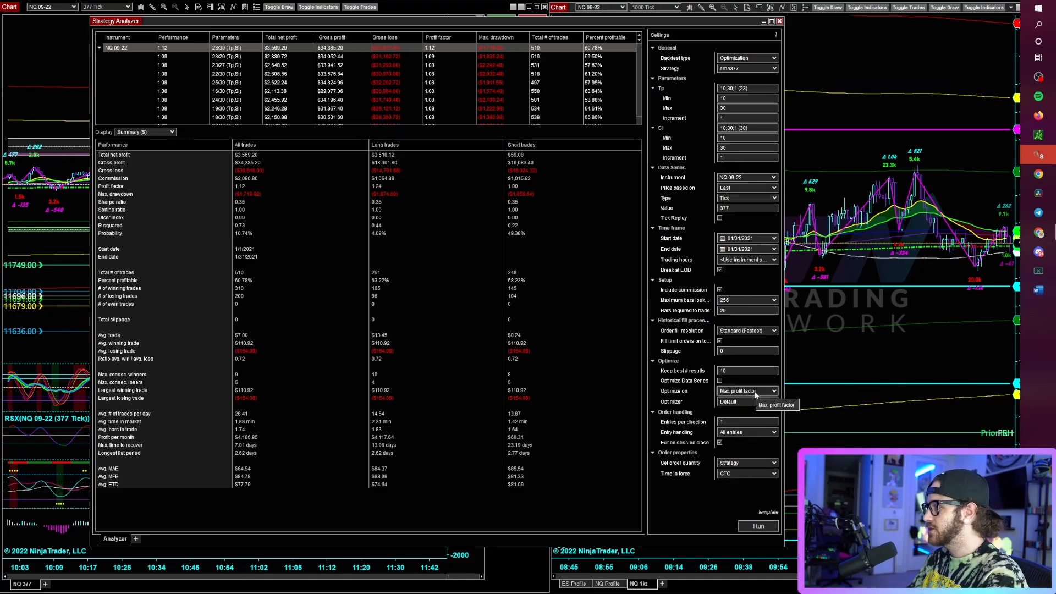
mouse_move(775, 386)
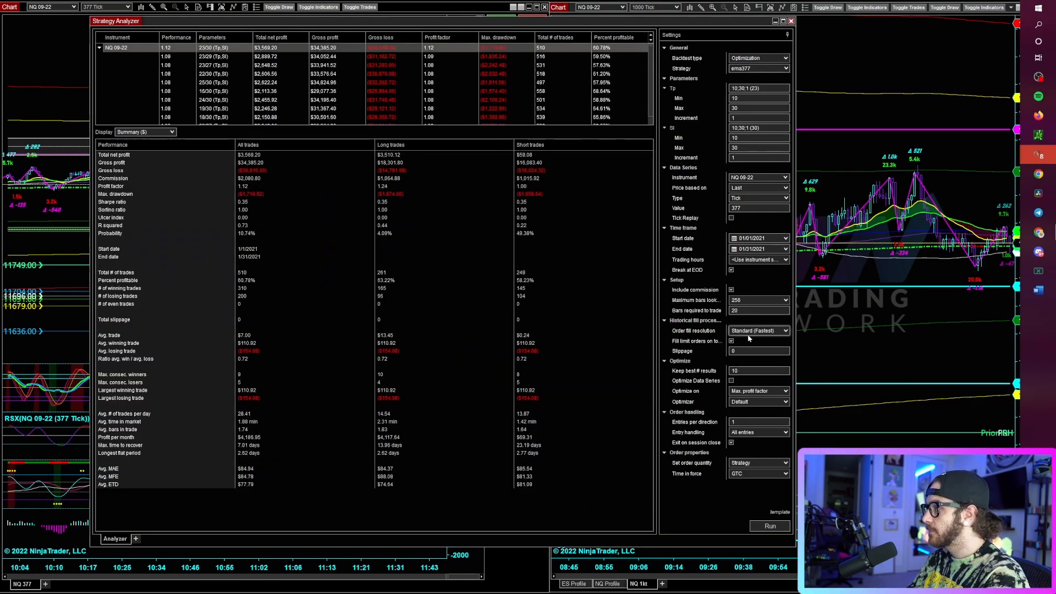
- Confirm Standard (Fastest) fill resolution while reviewing the results led by Tp 23/Sl 30
click(758, 331)
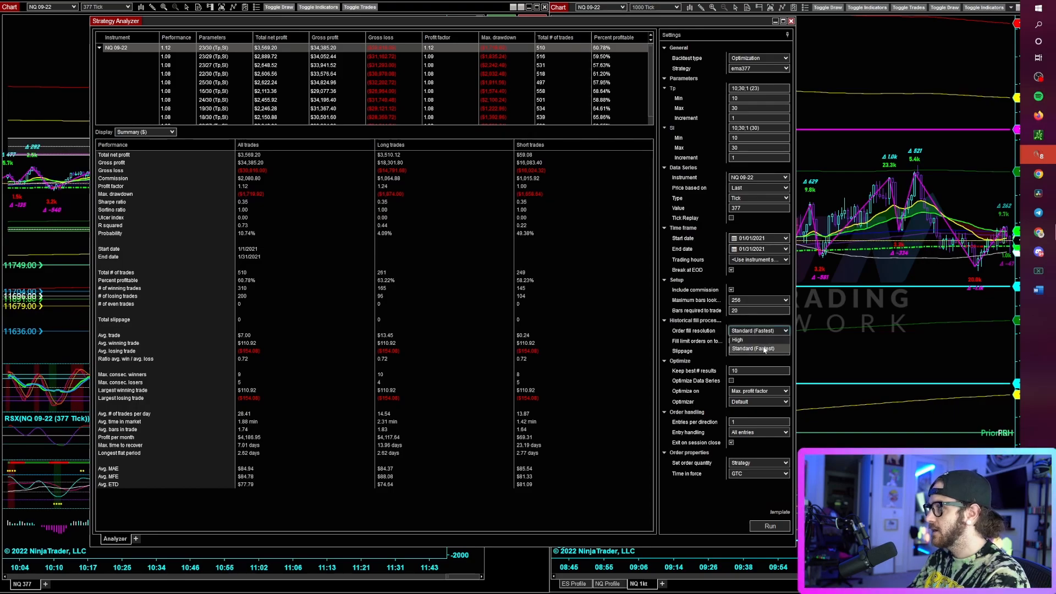
click(757, 348)
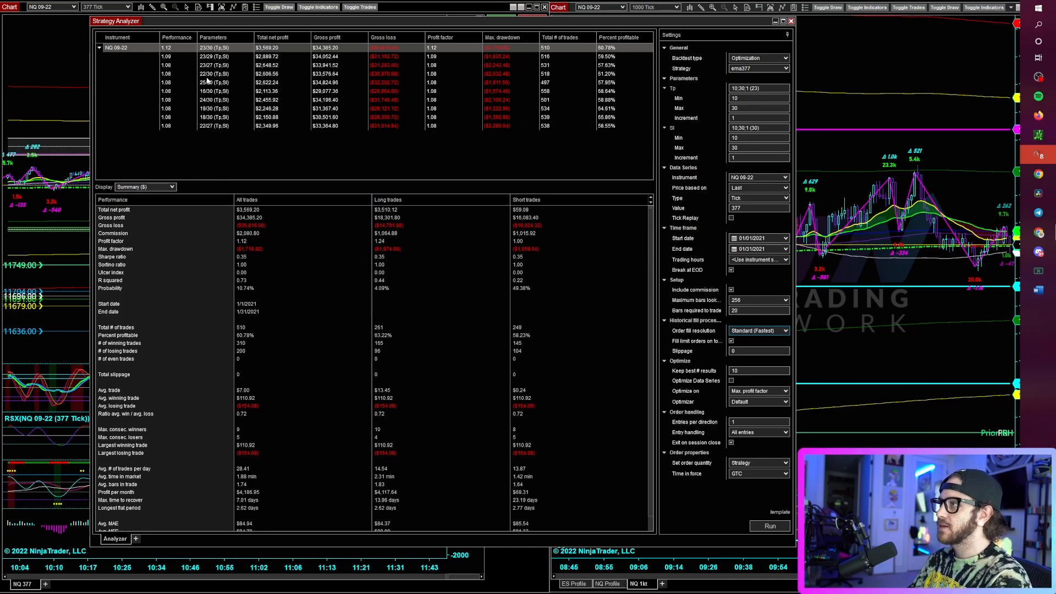
mouse_move(501, 185)
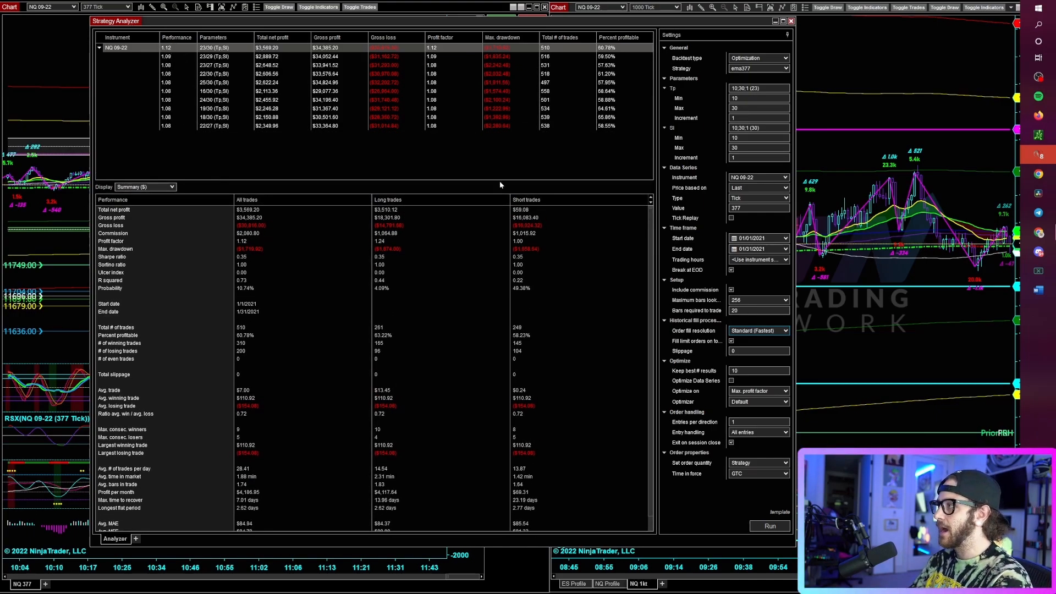
mouse_move(697, 179)
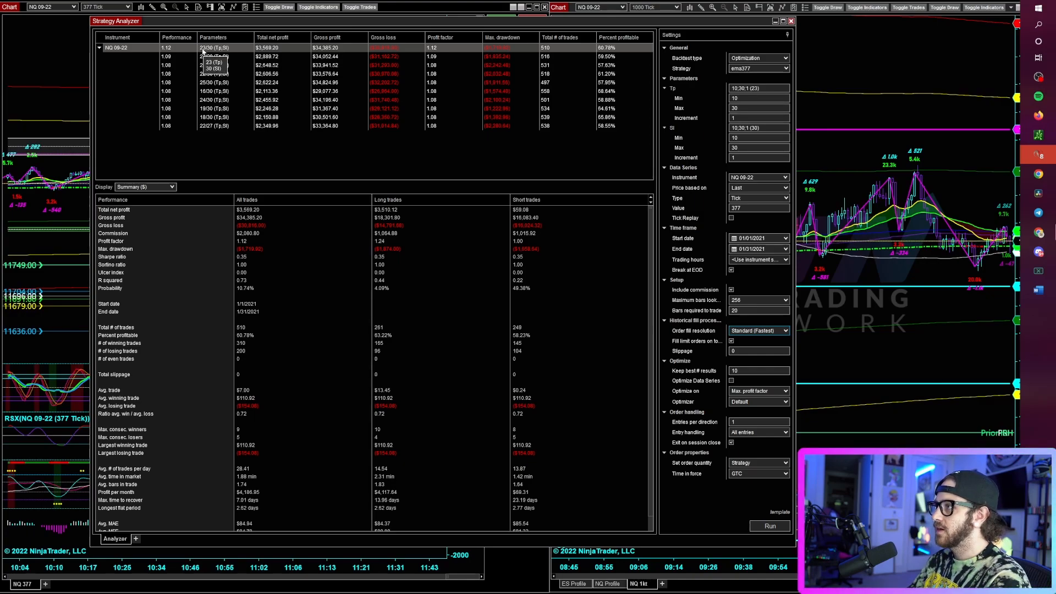
mouse_move(268, 170)
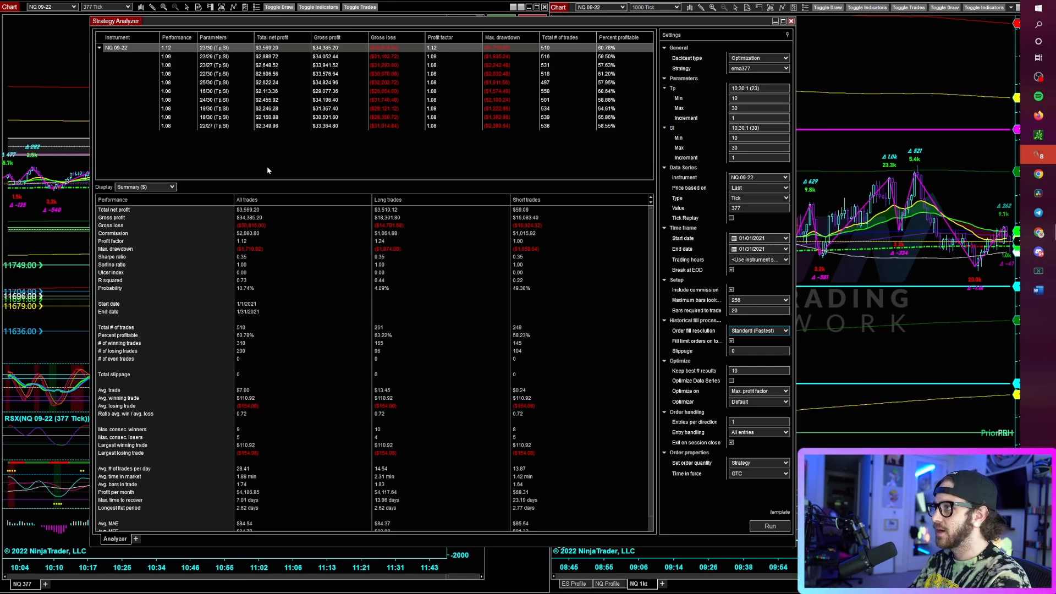
mouse_move(178, 53)
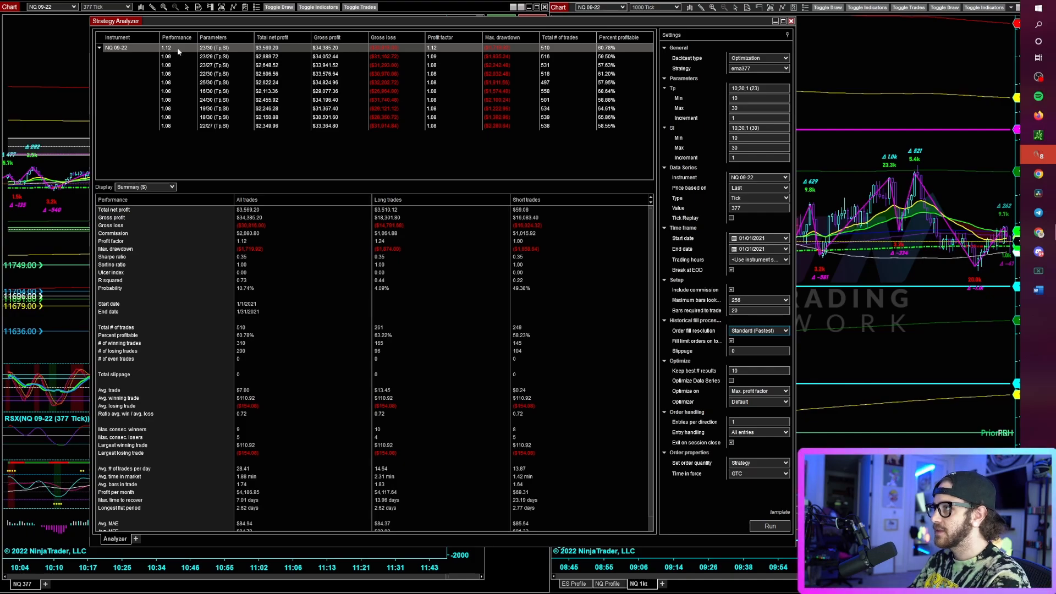
mouse_move(172, 53)
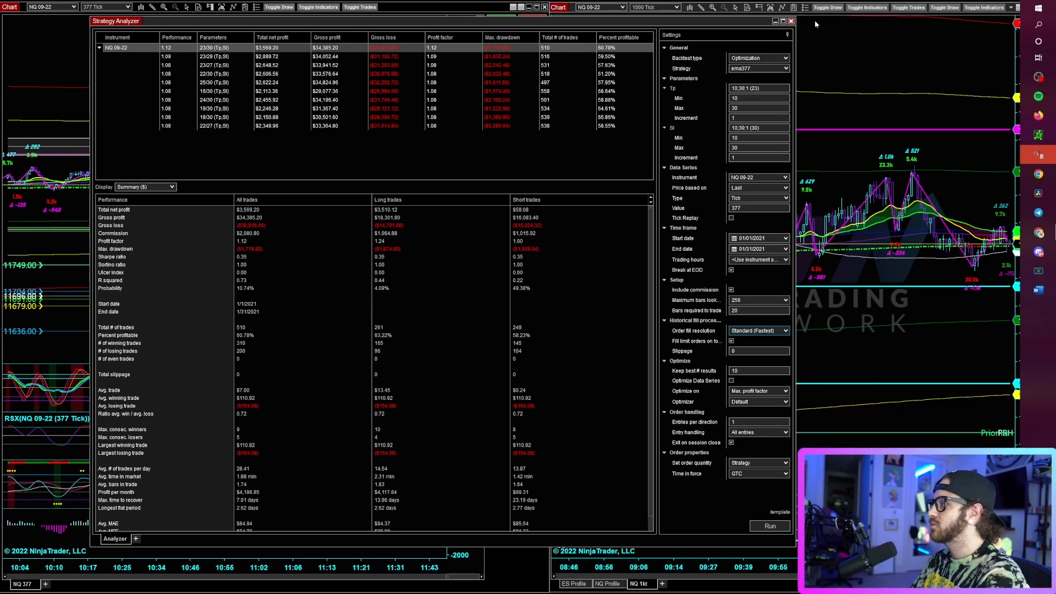
mouse_move(832, 160)
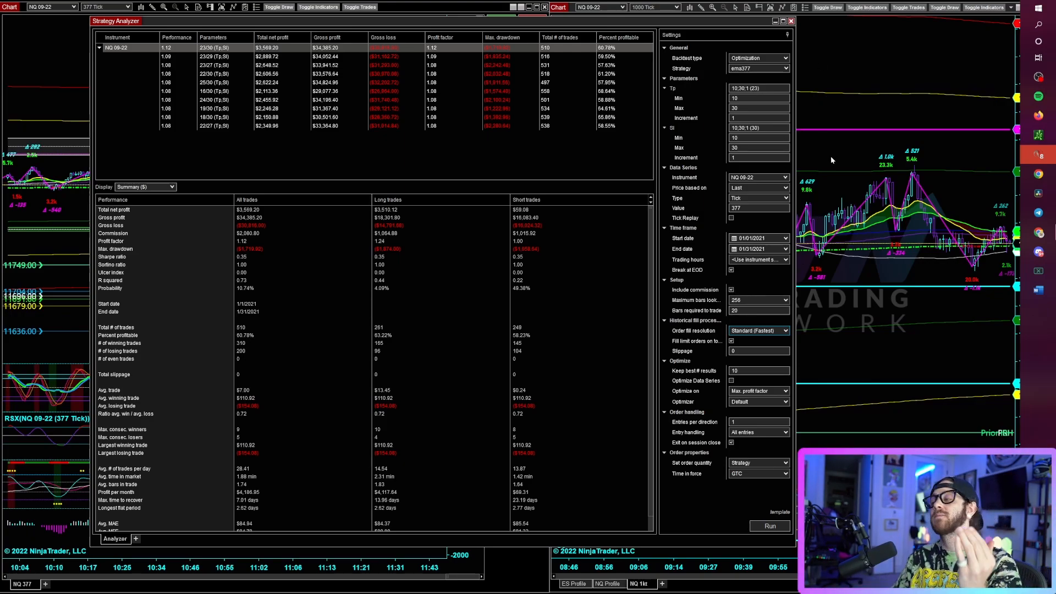
mouse_move(800, 147)
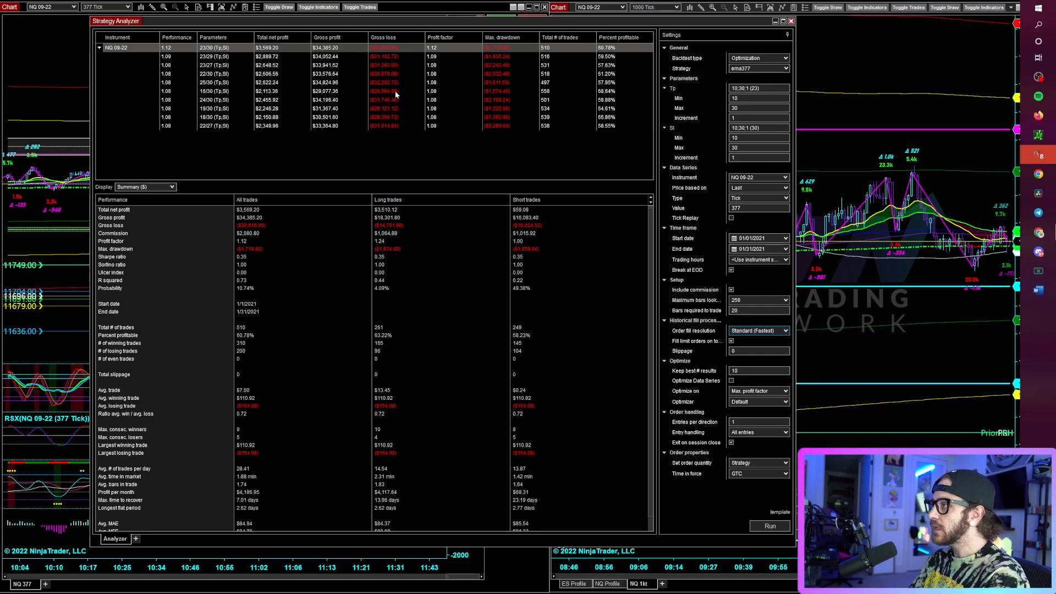
mouse_move(259, 187)
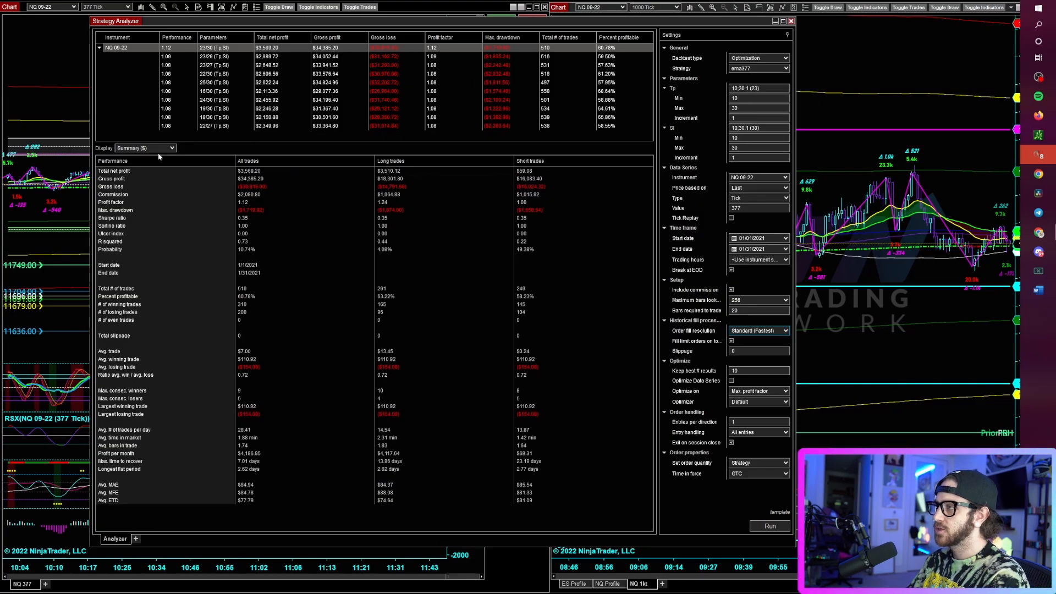
- Show the daily Analysis view for the Tp 25/Sl 30 result row
click(144, 148)
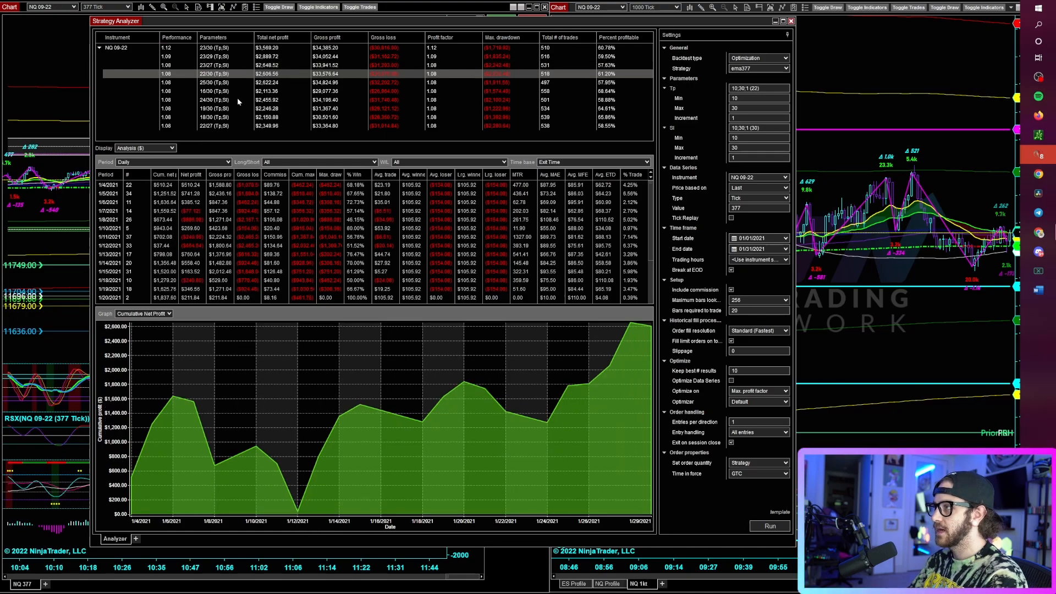
click(216, 82)
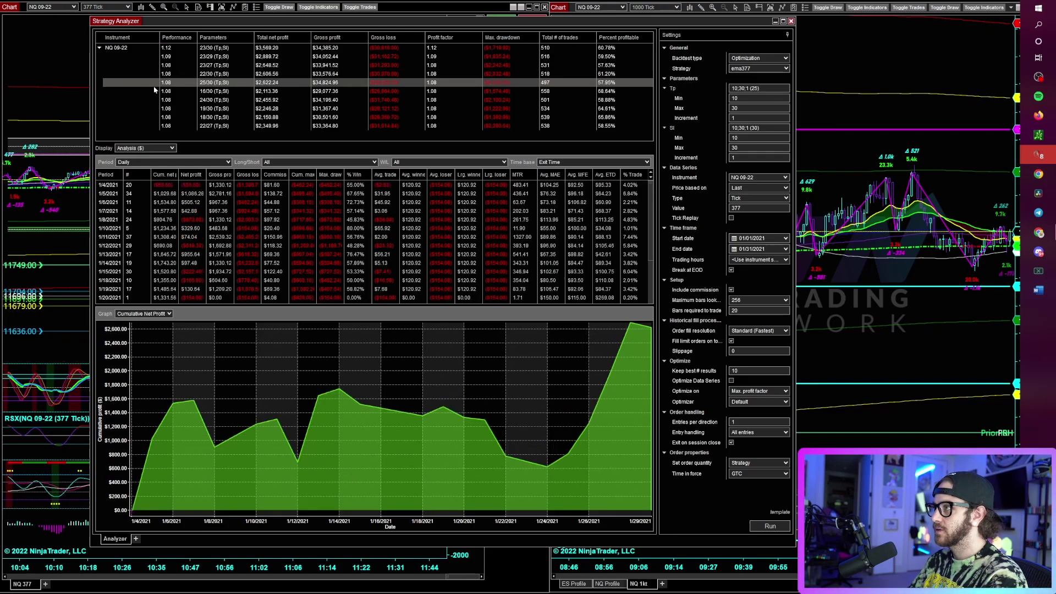
mouse_move(216, 108)
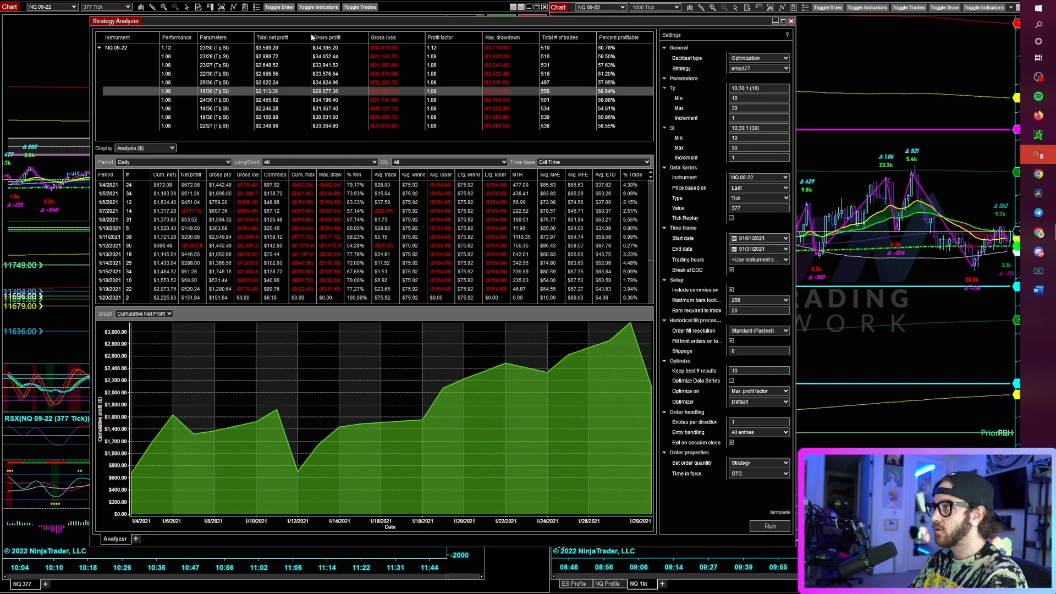
mouse_move(256, 122)
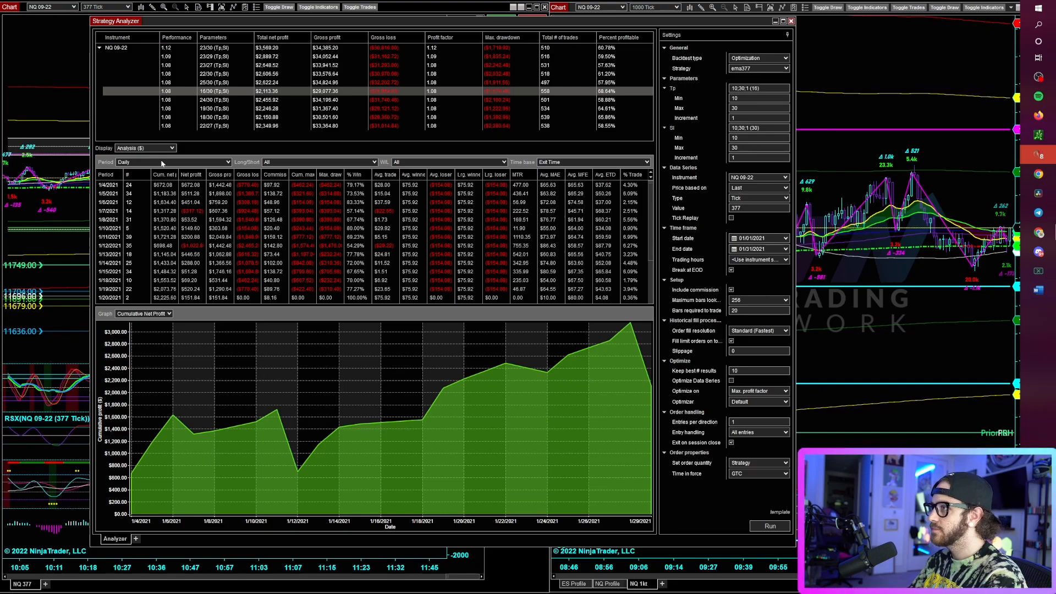
mouse_move(262, 147)
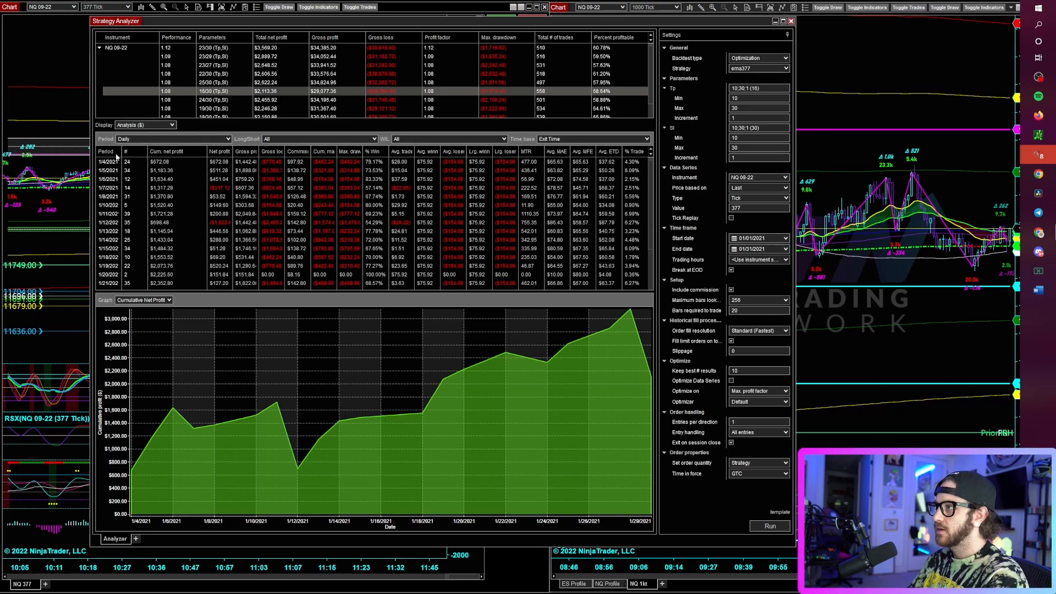
mouse_move(182, 166)
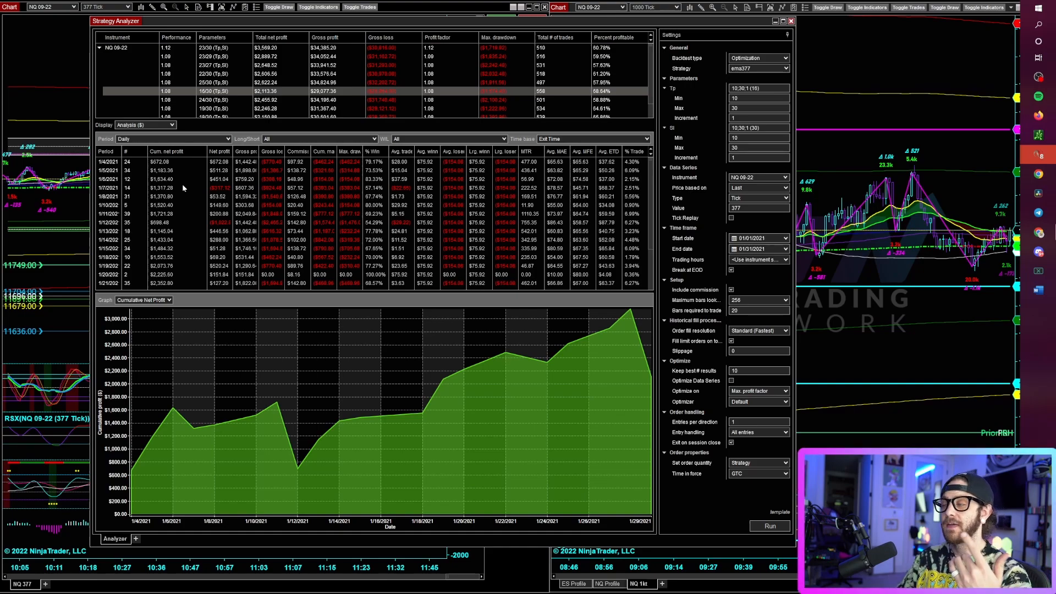
- Break the performance analysis down by Weekly period
click(172, 138)
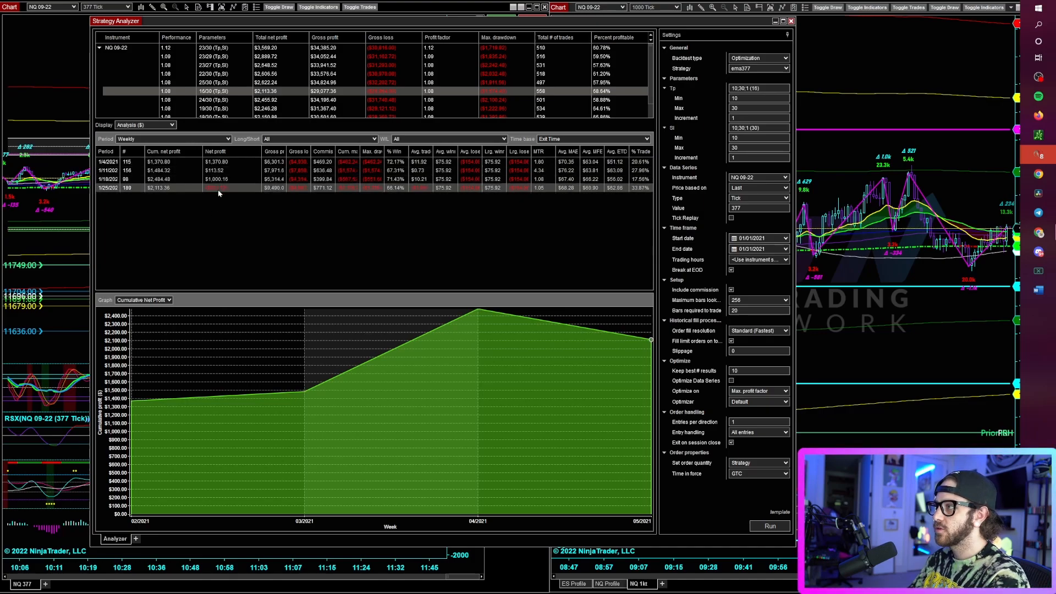
mouse_move(175, 191)
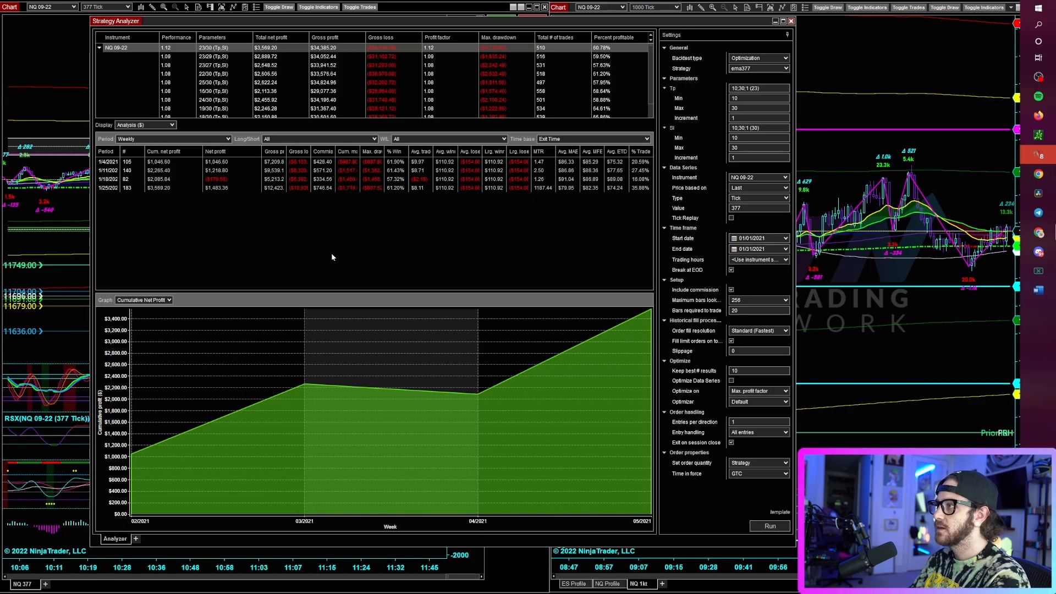
mouse_move(161, 208)
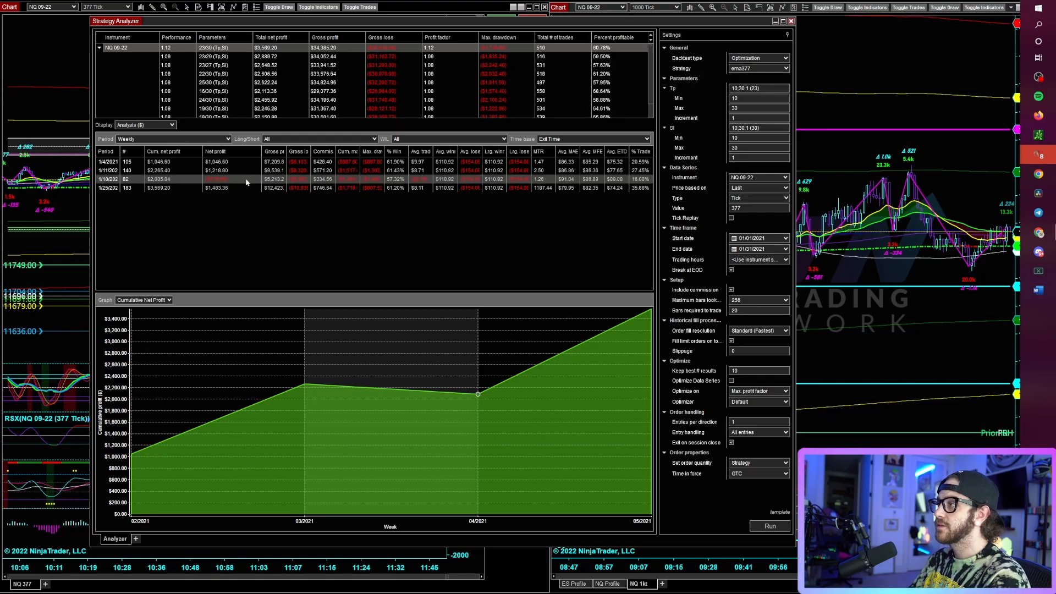
mouse_move(246, 189)
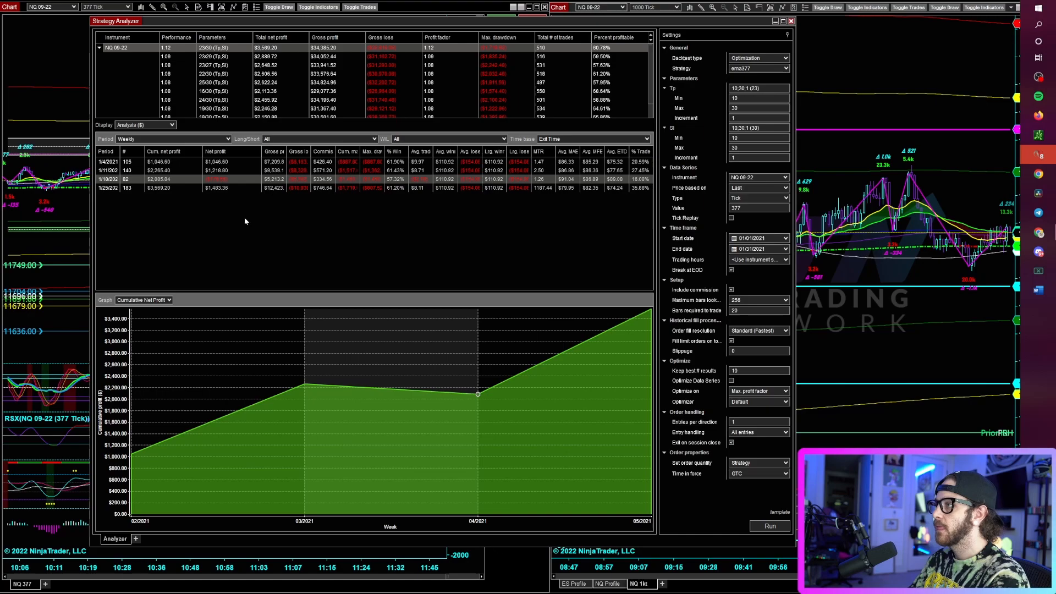
mouse_move(389, 207)
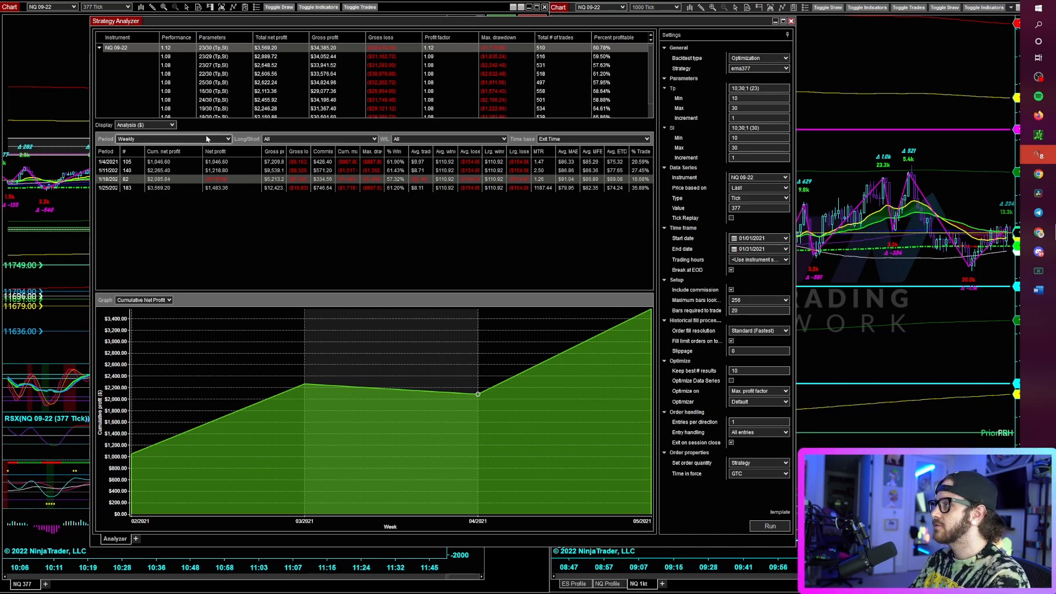
mouse_move(342, 148)
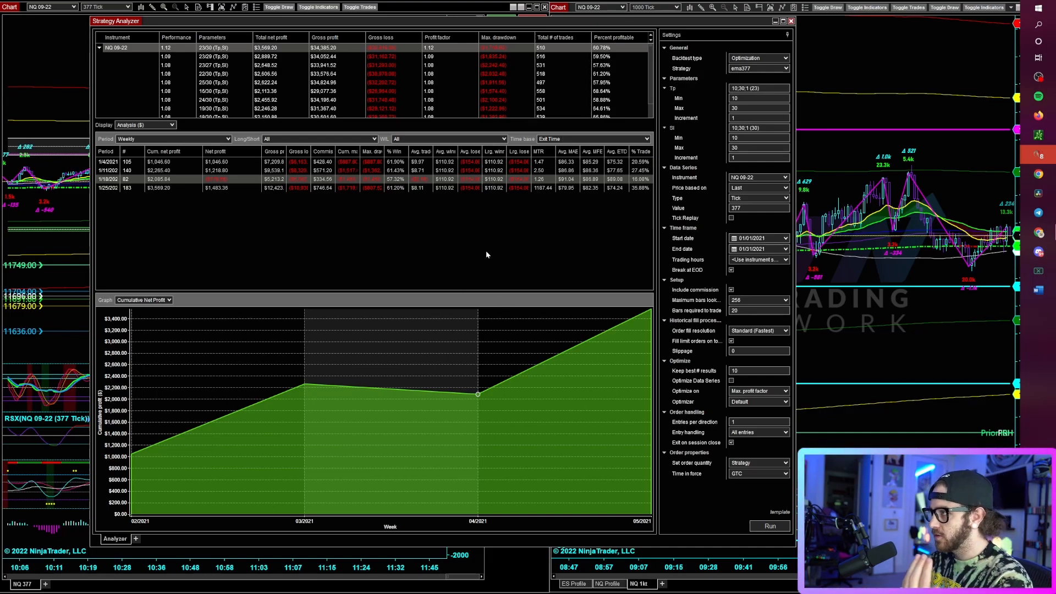
- Switch the Display to Trades, listing each trade of the top Tp 23/Sl 30 result
right_click(486, 259)
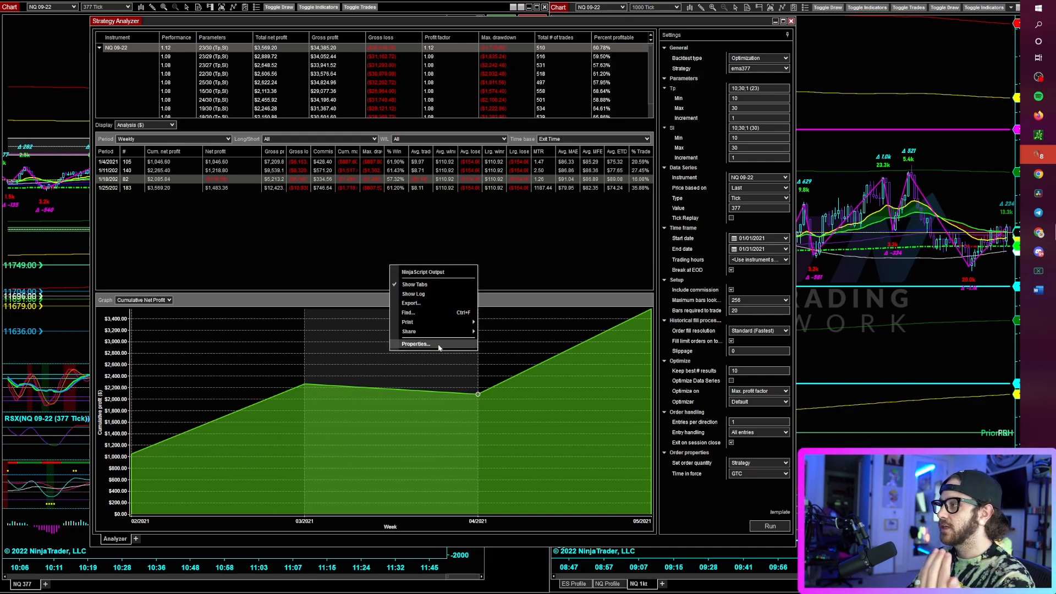
mouse_move(410, 330)
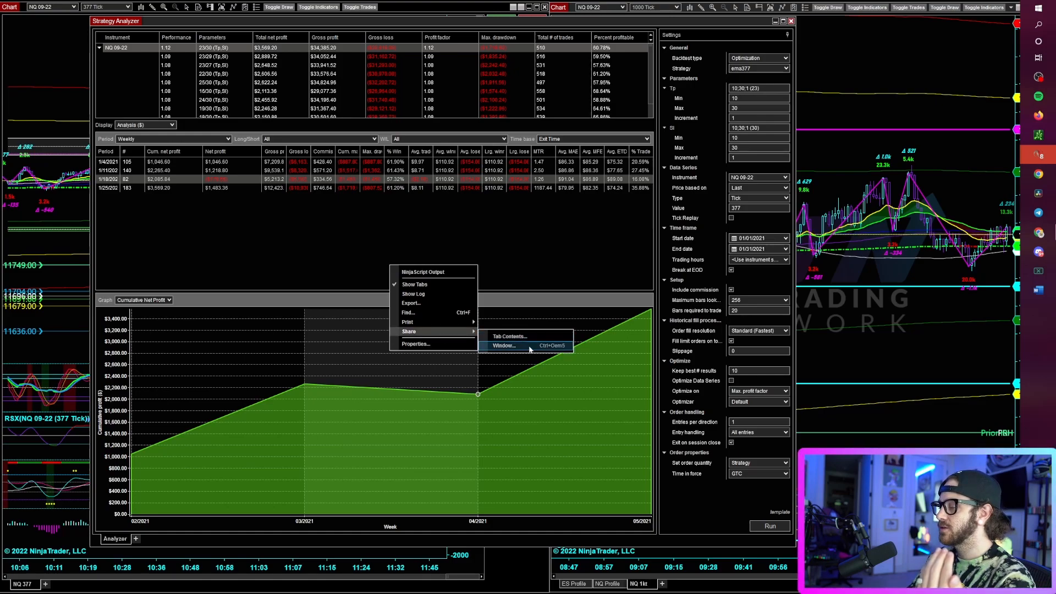
mouse_move(408, 322)
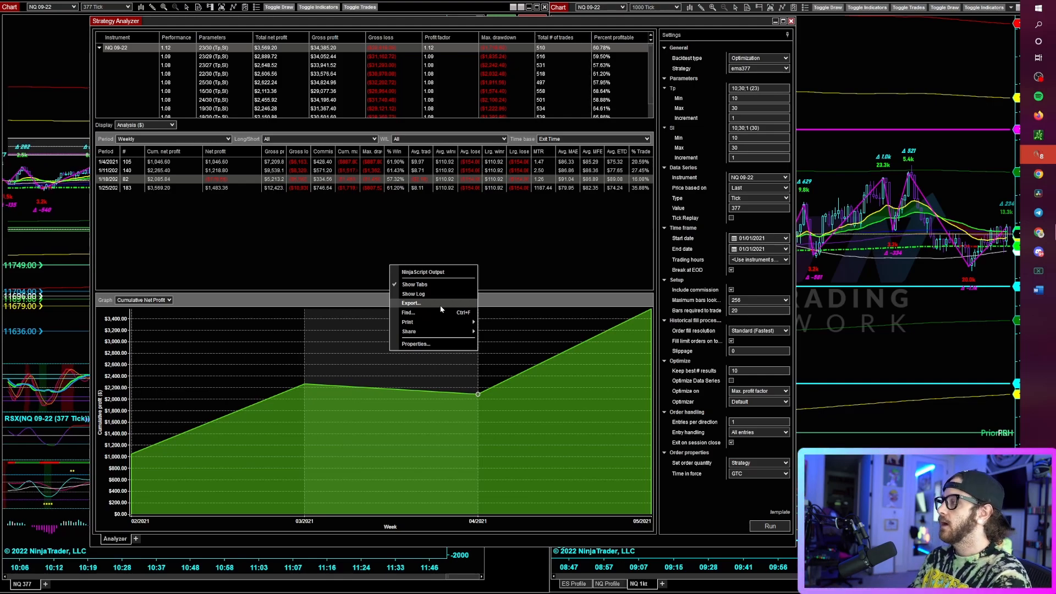
click(172, 125)
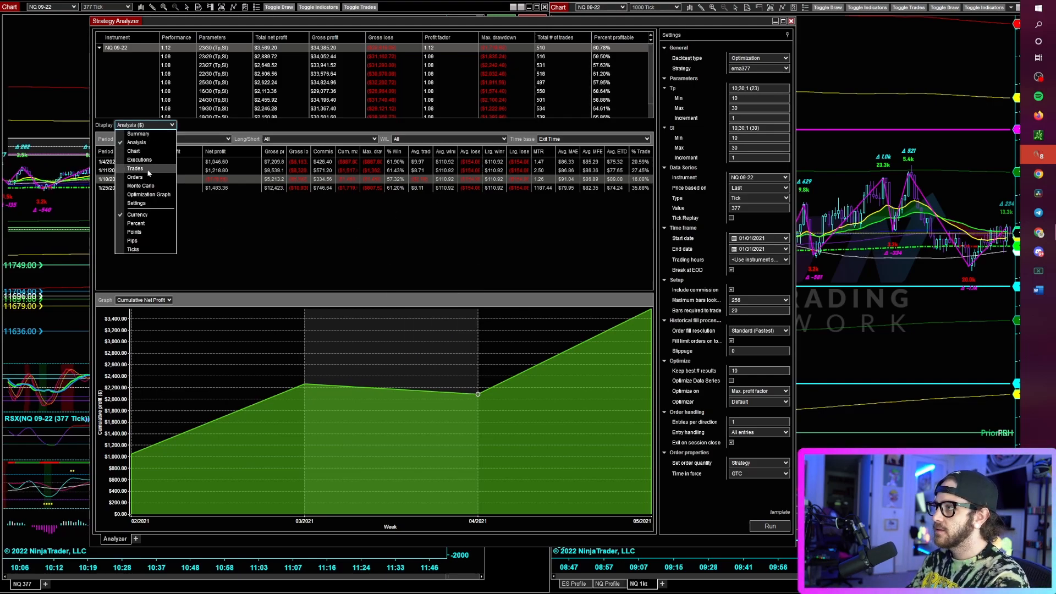
click(135, 168)
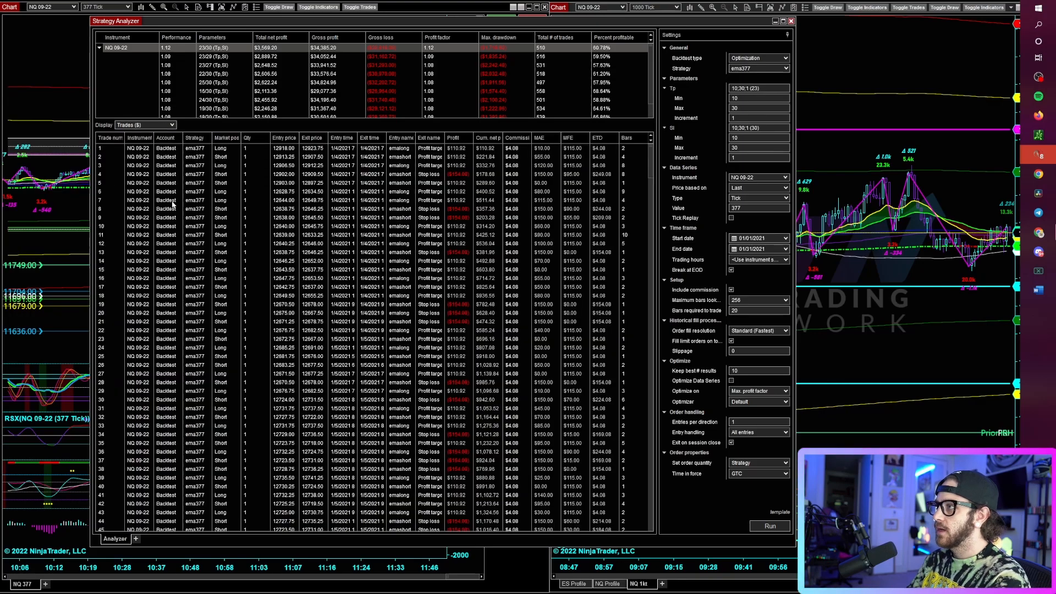
click(143, 125)
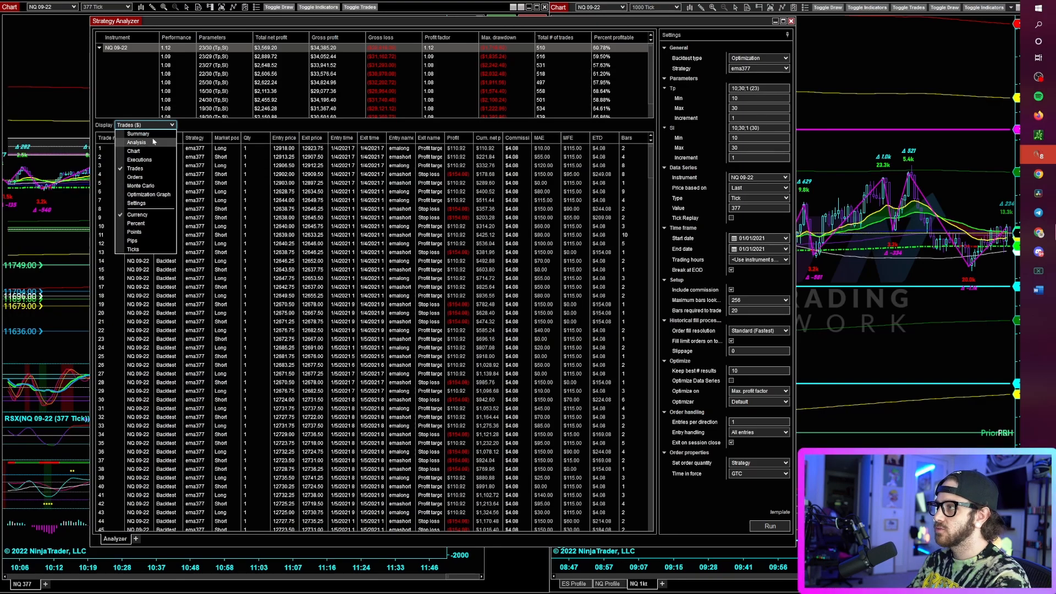
- Display the result's trades as entry/exit markers on the NQ 09-22 price chart
click(125, 151)
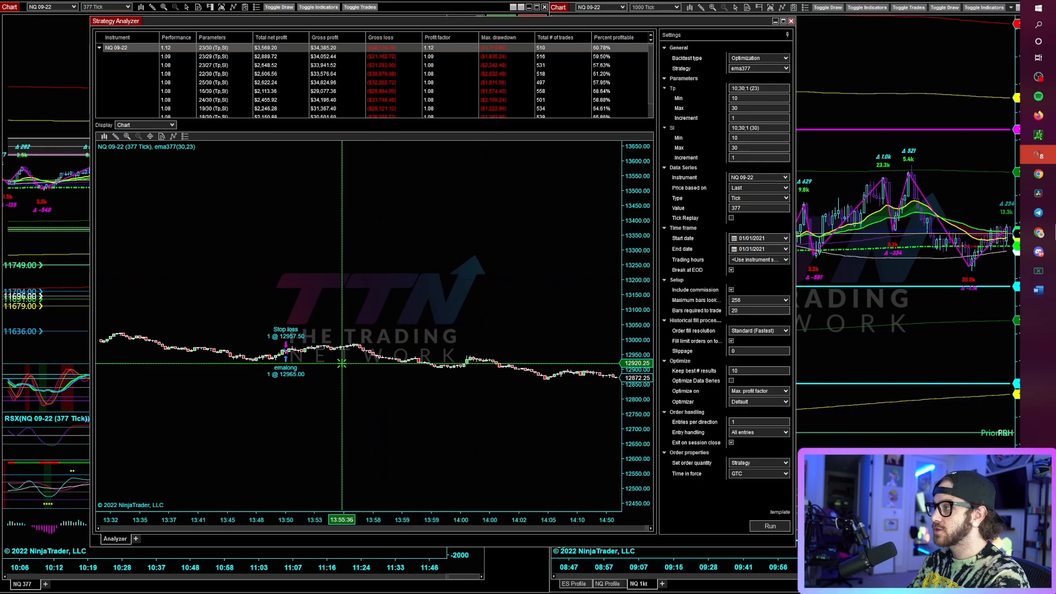
mouse_move(610, 372)
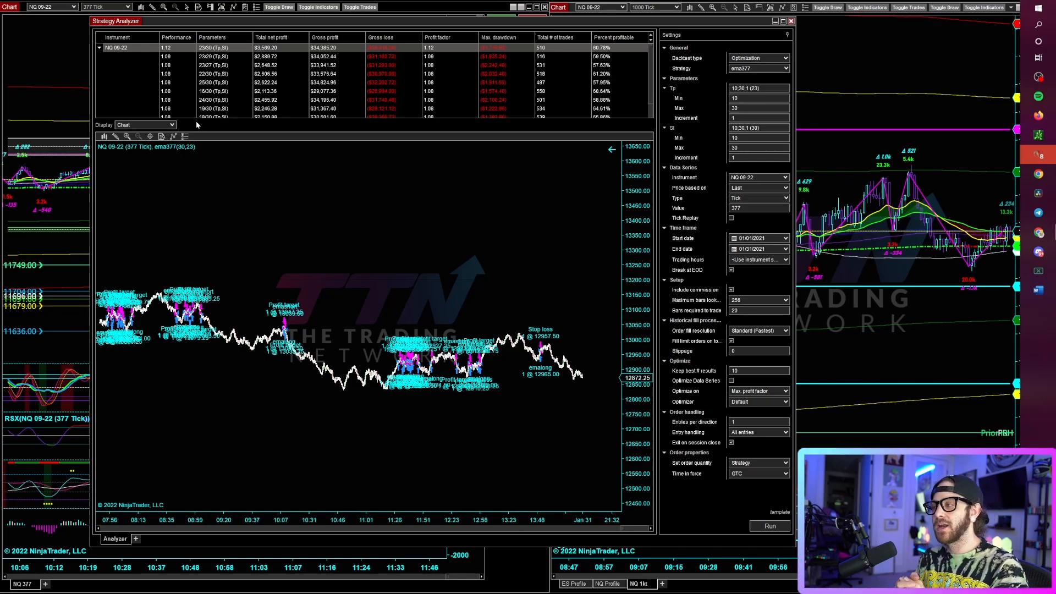
mouse_move(419, 258)
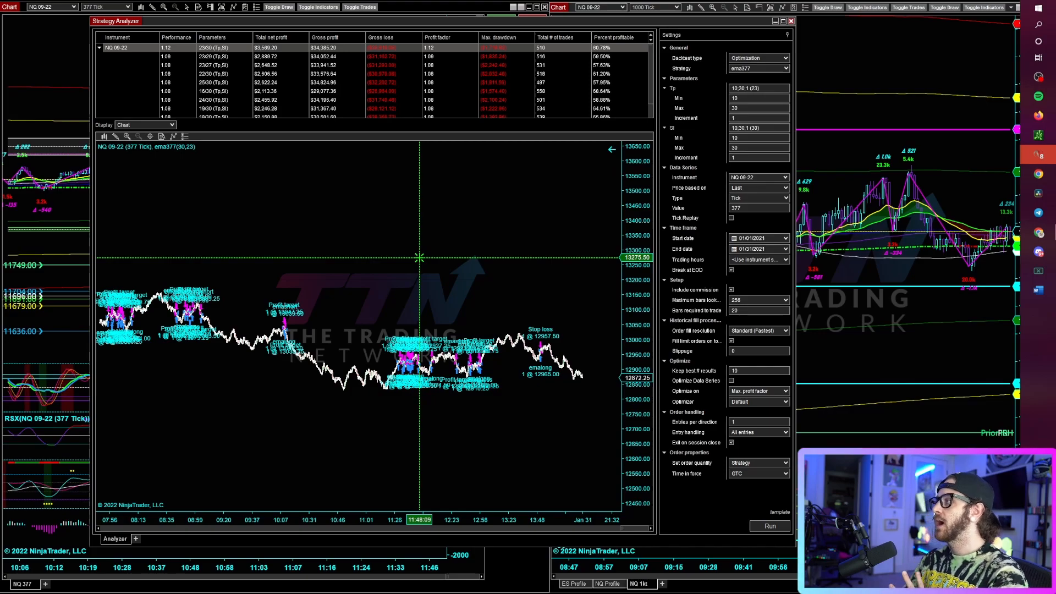
- List the Backtest type choices, showing Walk Forward, Multi-Objective and AI Generate beside Optimization
click(758, 58)
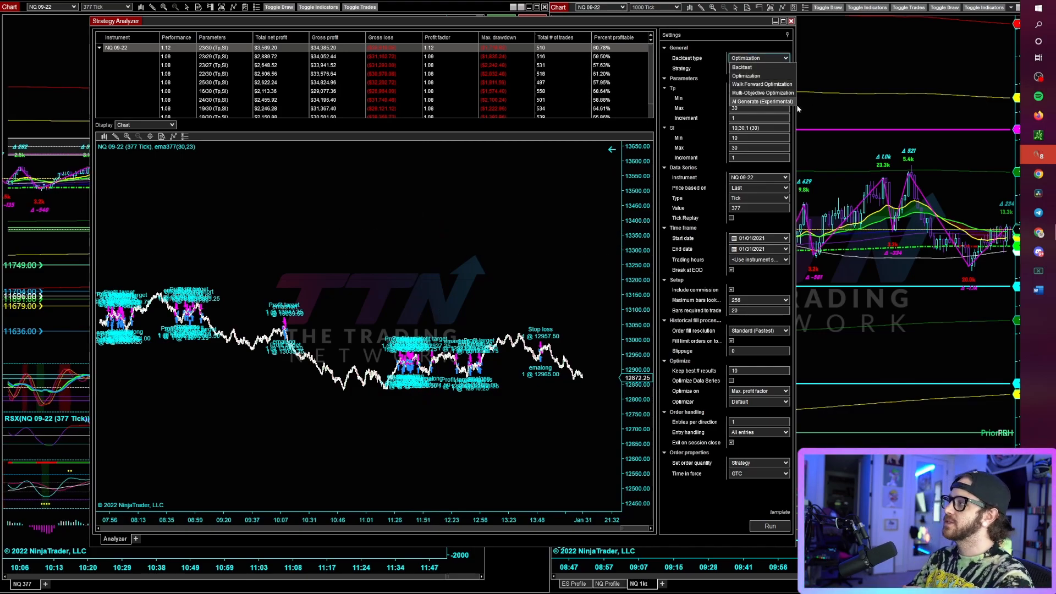
mouse_move(789, 116)
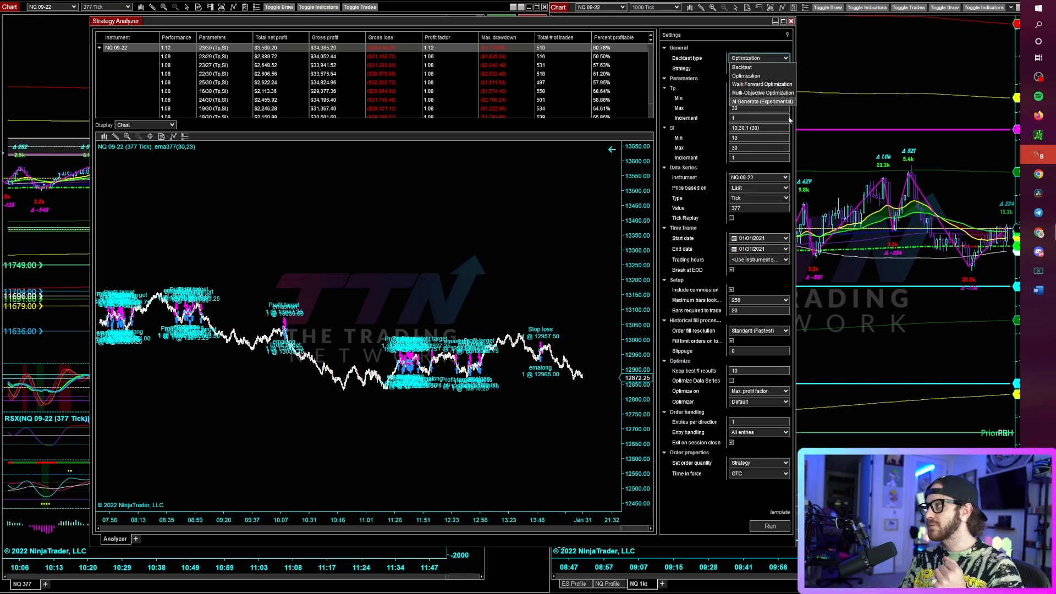
mouse_move(780, 117)
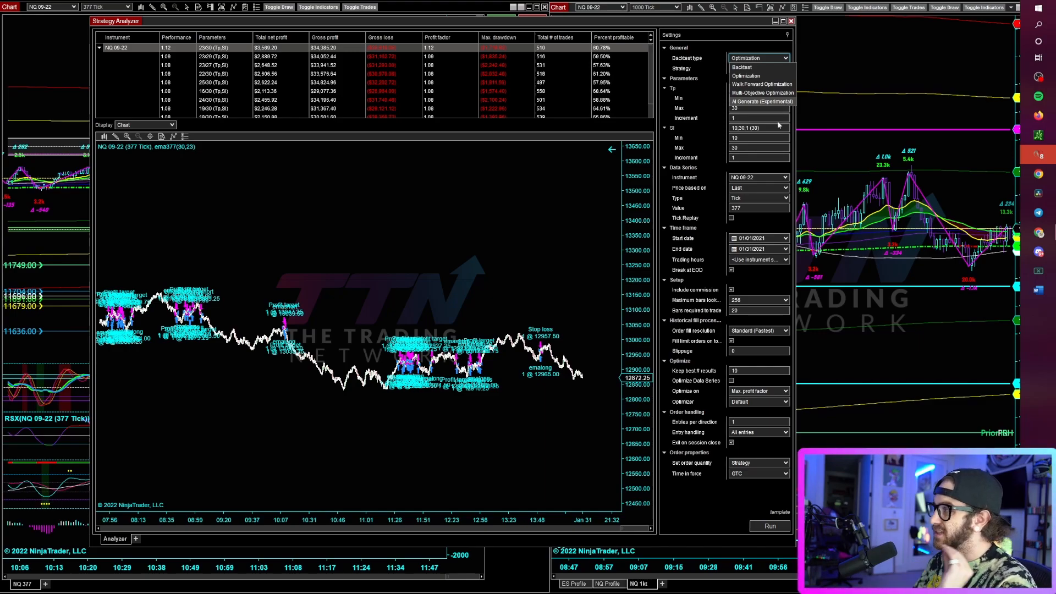
mouse_move(781, 121)
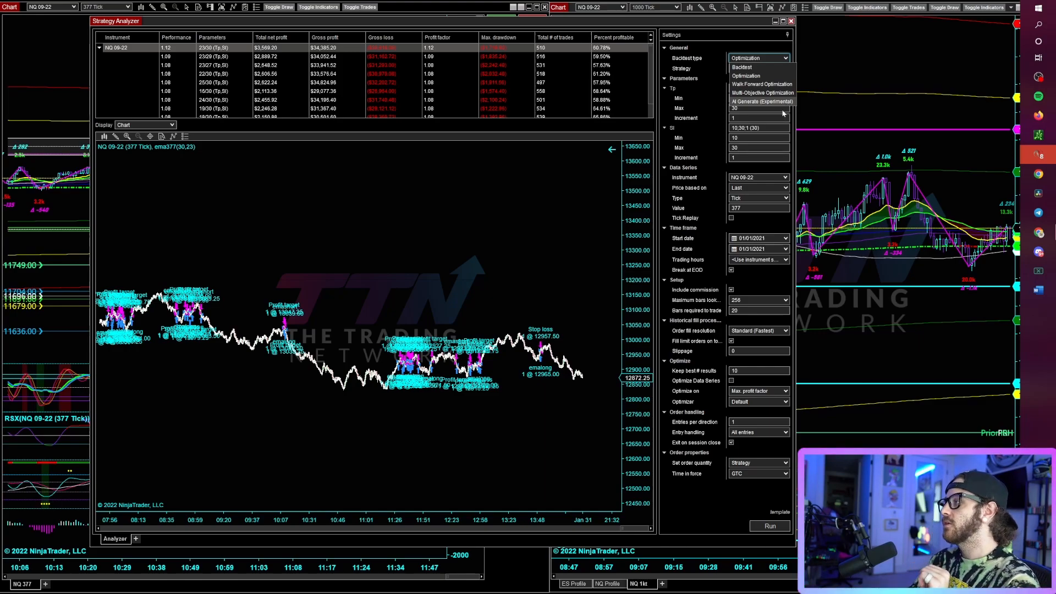